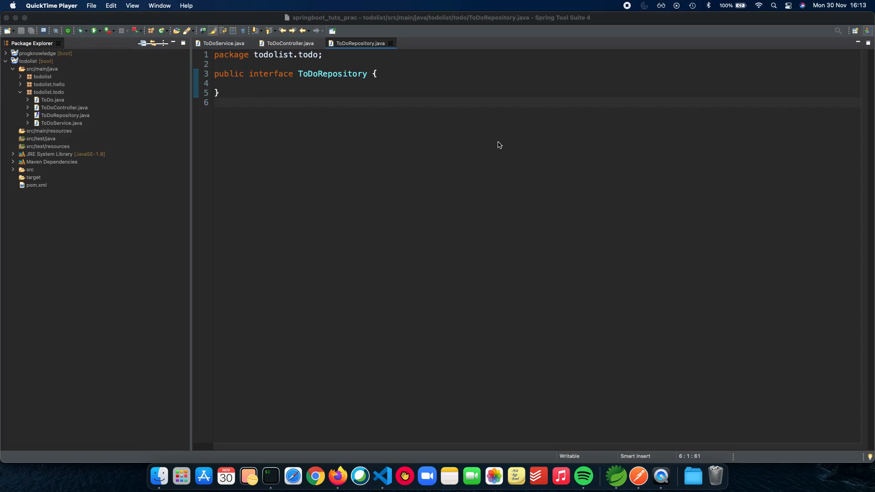
mouse_move(382, 100)
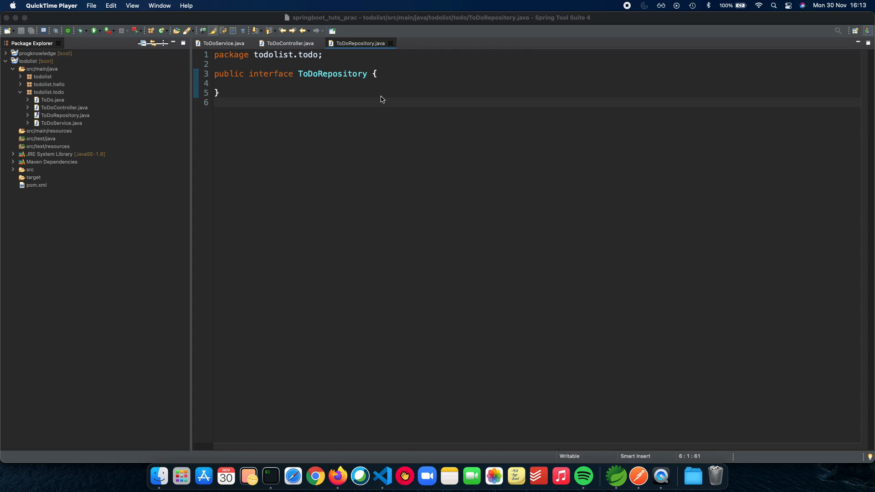
mouse_move(381, 82)
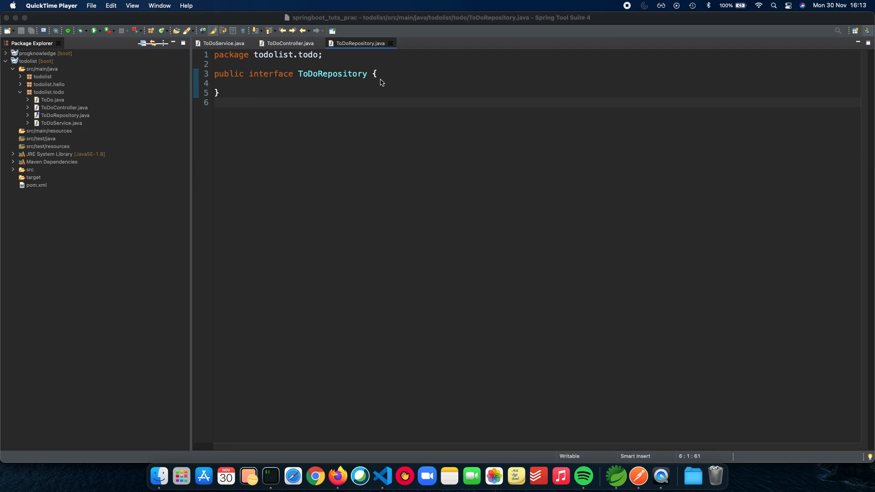
mouse_move(383, 88)
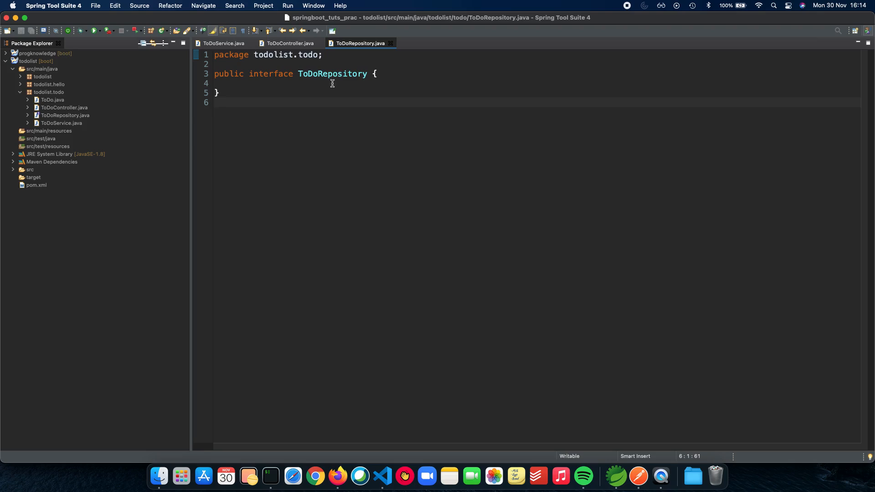
mouse_move(276, 92)
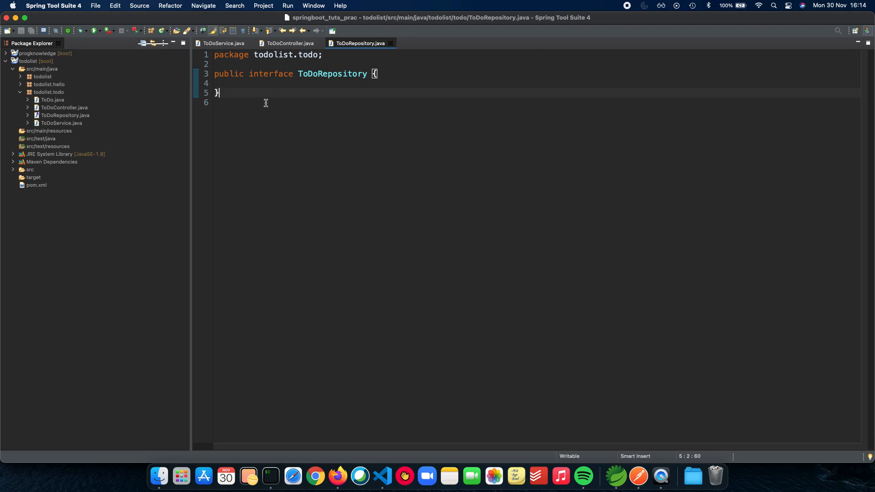
Browse the Apache Derby home page and open its Quick Start link in a background tab.
left_click(280, 83)
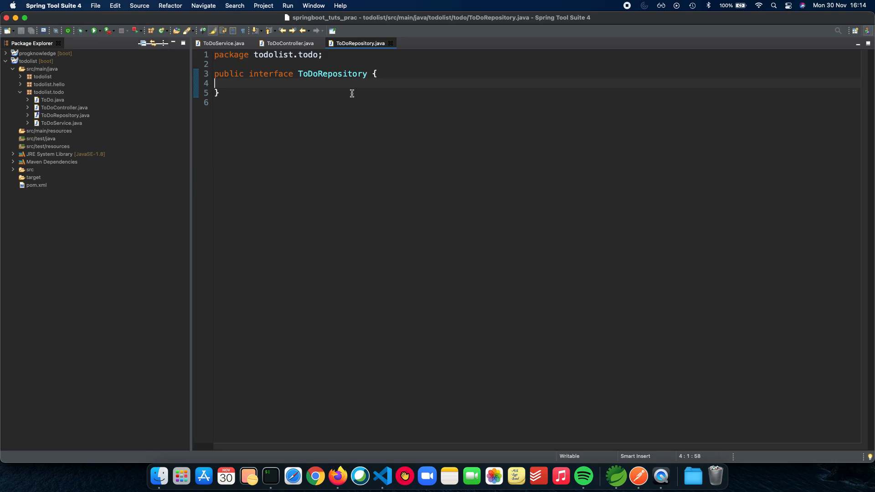
mouse_move(310, 102)
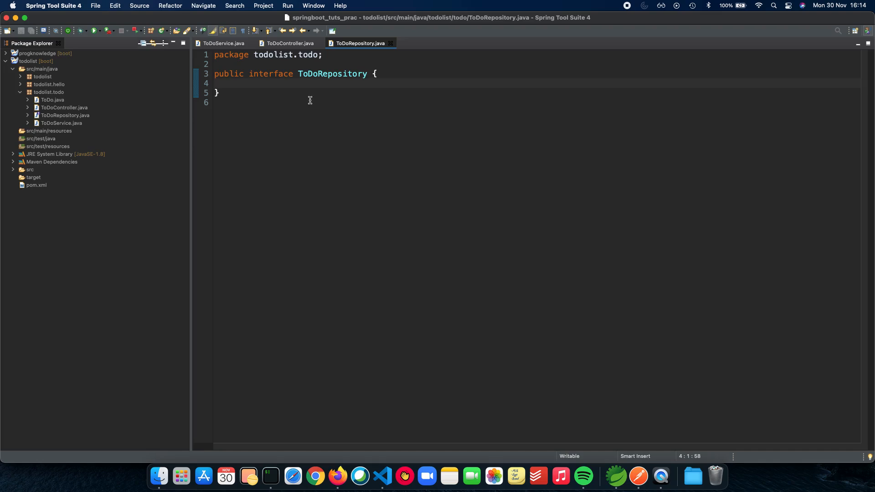
left_click(215, 83)
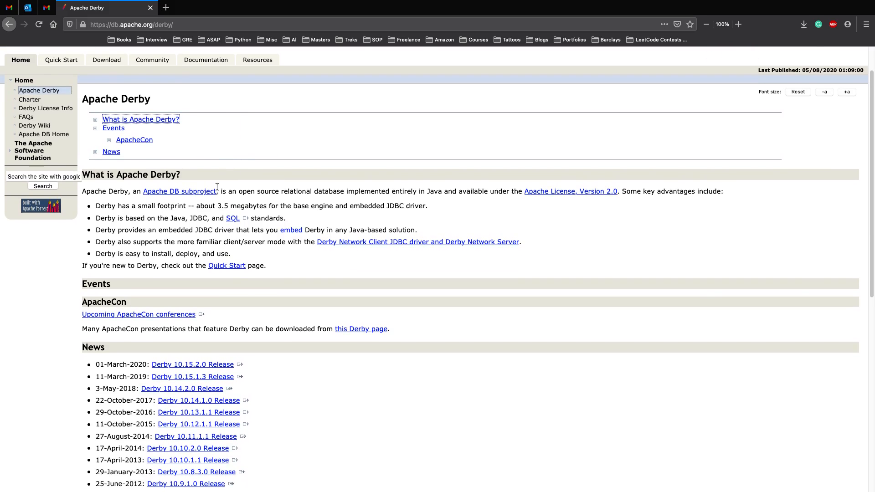
scroll("down", 3)
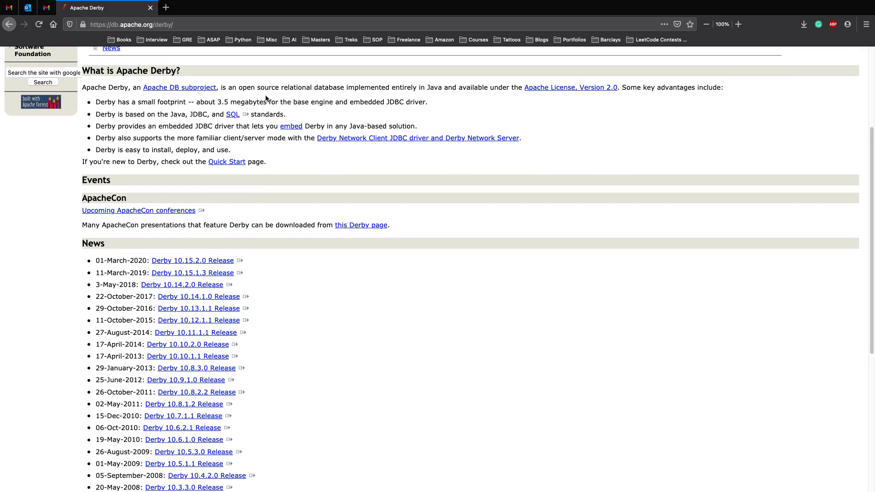
scroll("up", 3)
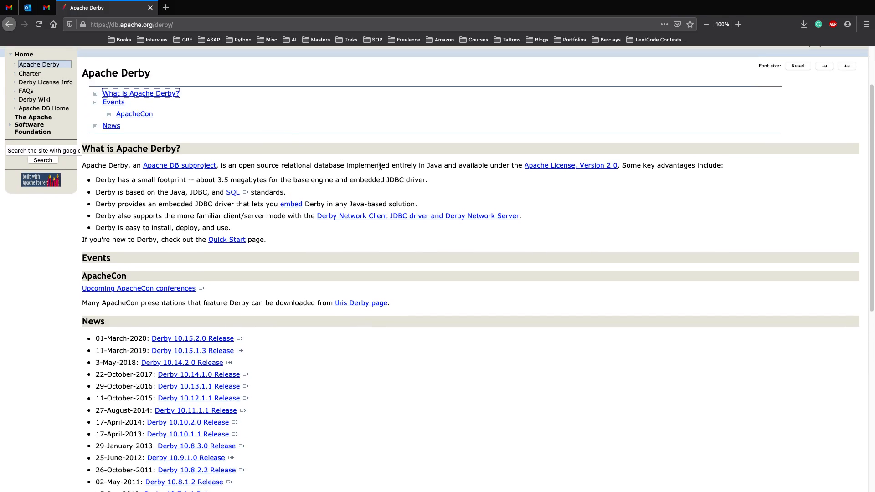
mouse_move(458, 166)
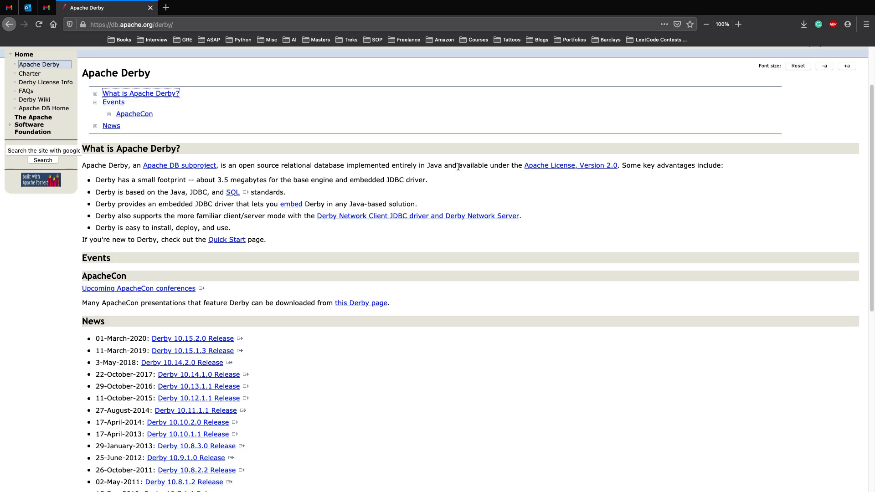
mouse_move(577, 127)
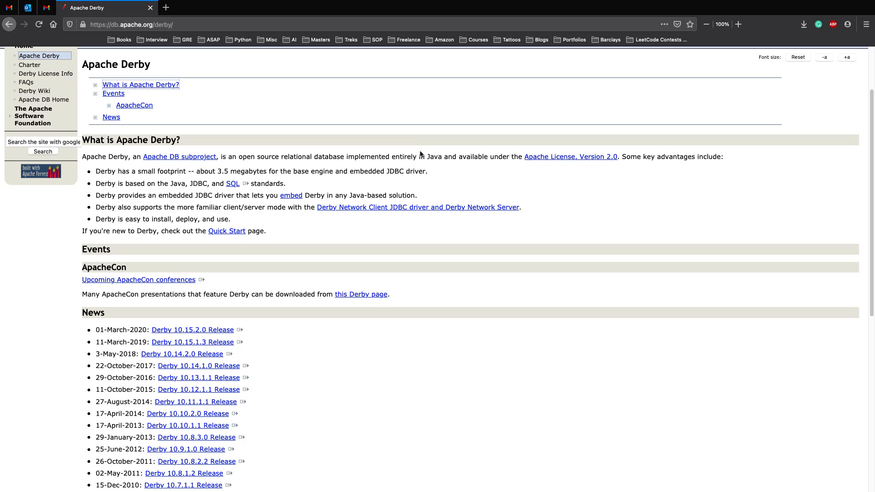
mouse_move(227, 139)
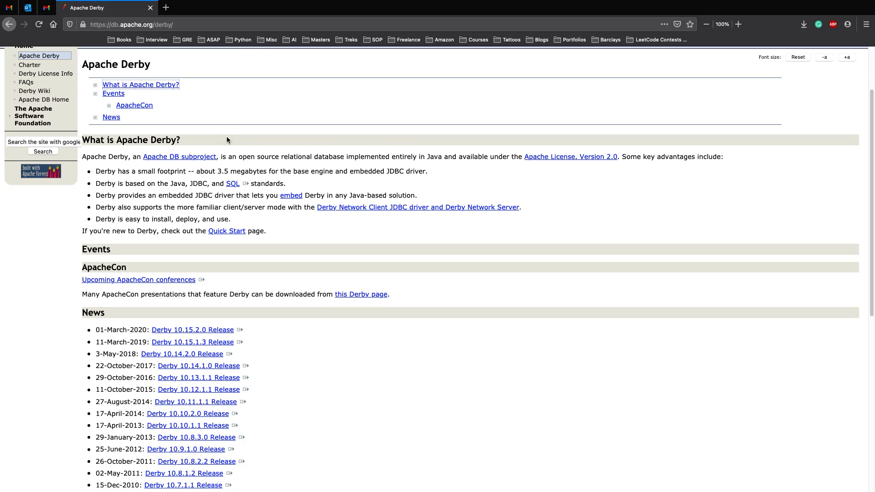
scroll("down", 3)
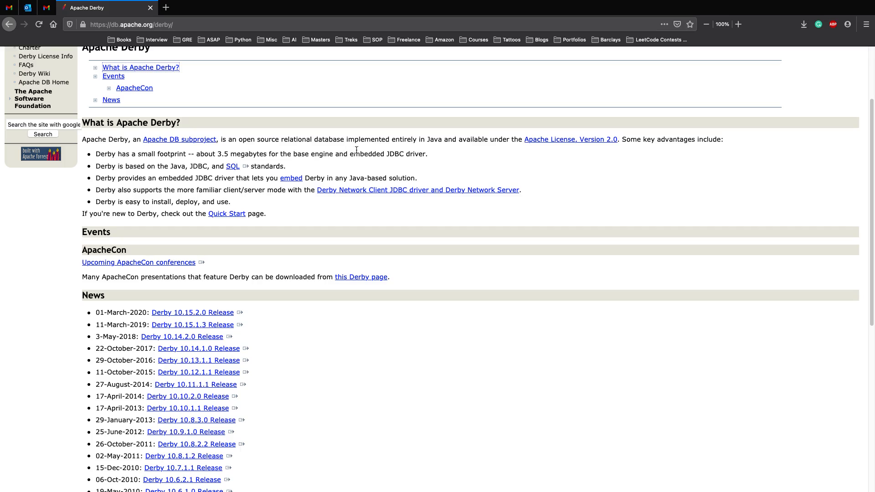
mouse_move(383, 152)
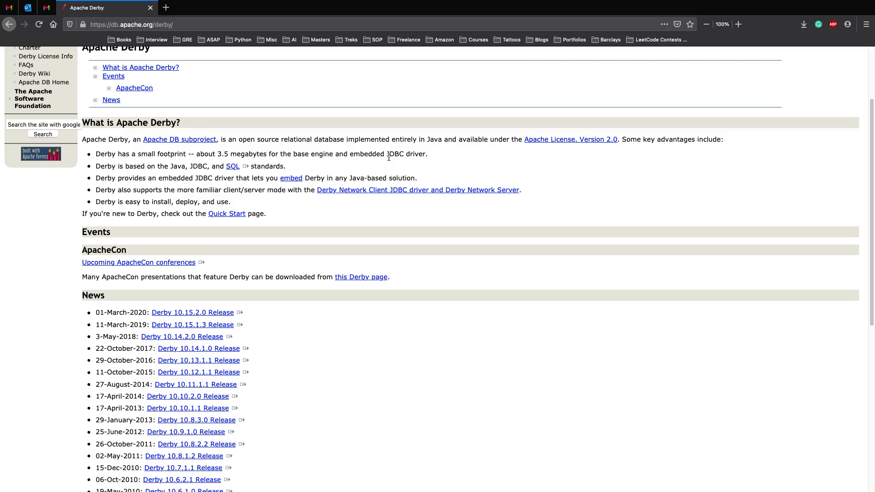
mouse_move(249, 164)
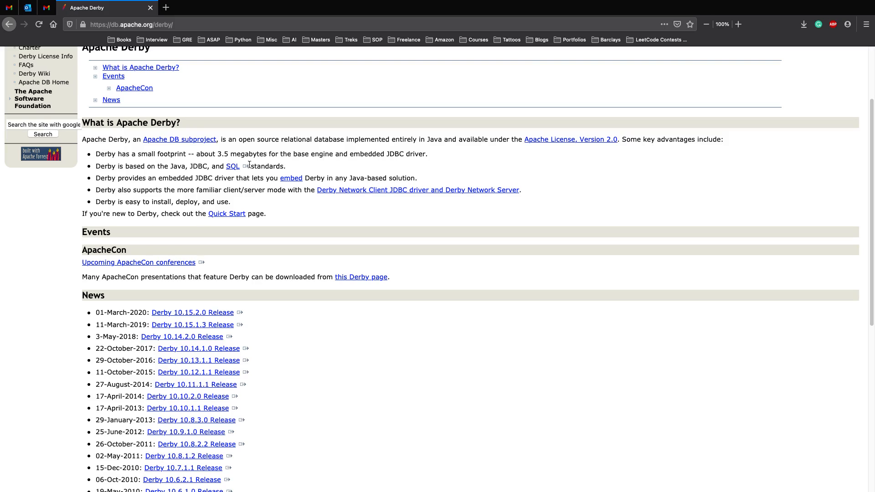
mouse_move(164, 168)
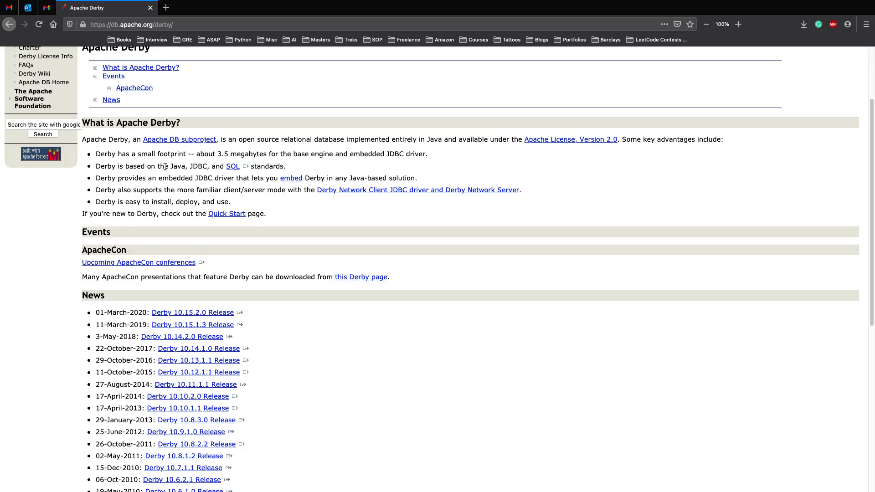
mouse_move(160, 186)
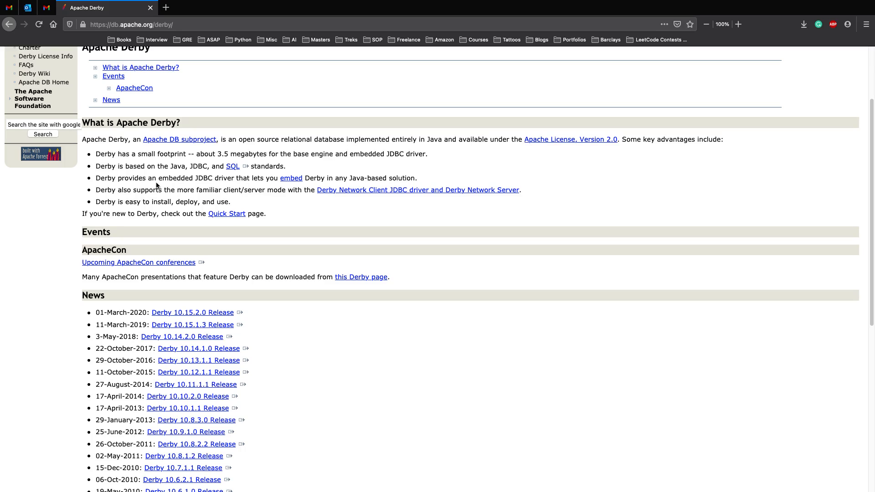
mouse_move(132, 167)
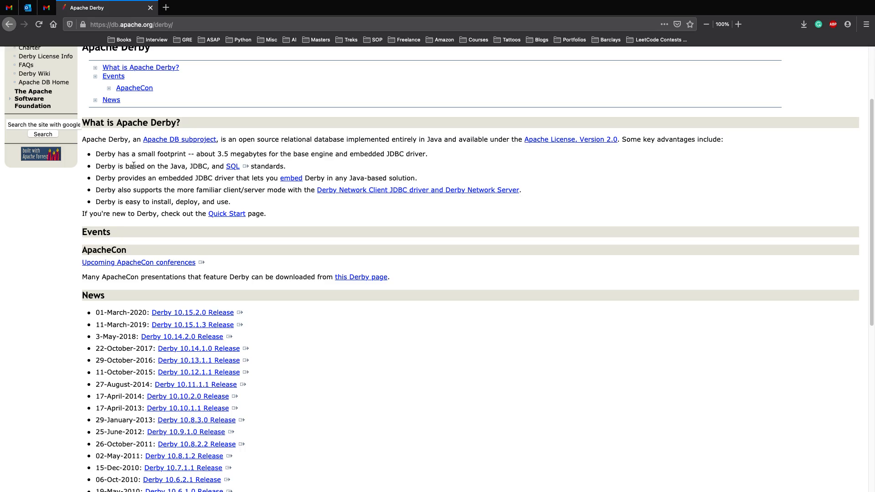
mouse_move(257, 168)
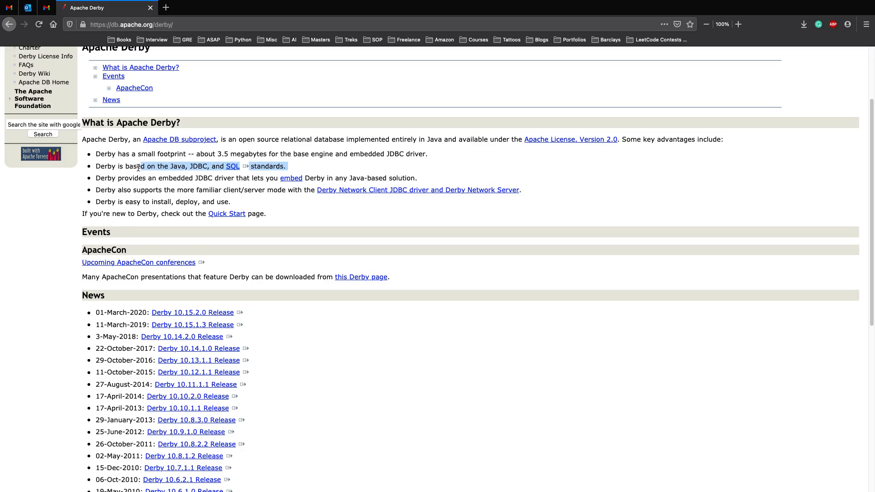
mouse_move(231, 168)
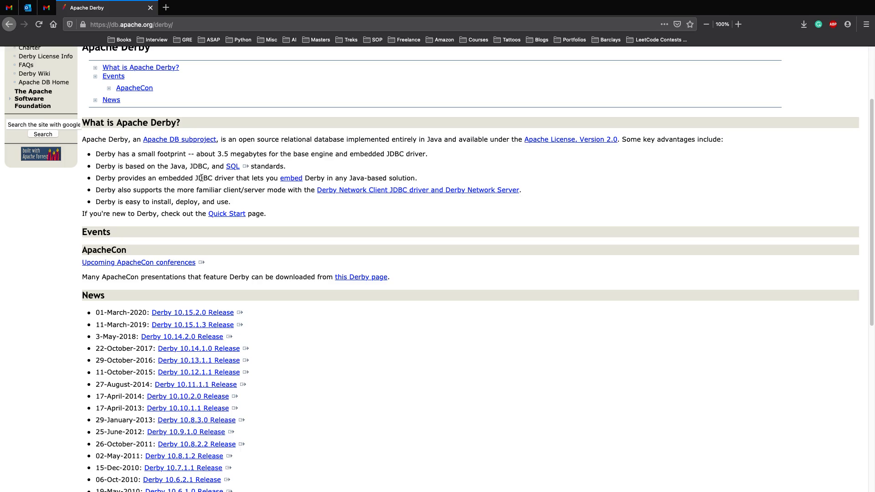
mouse_move(329, 174)
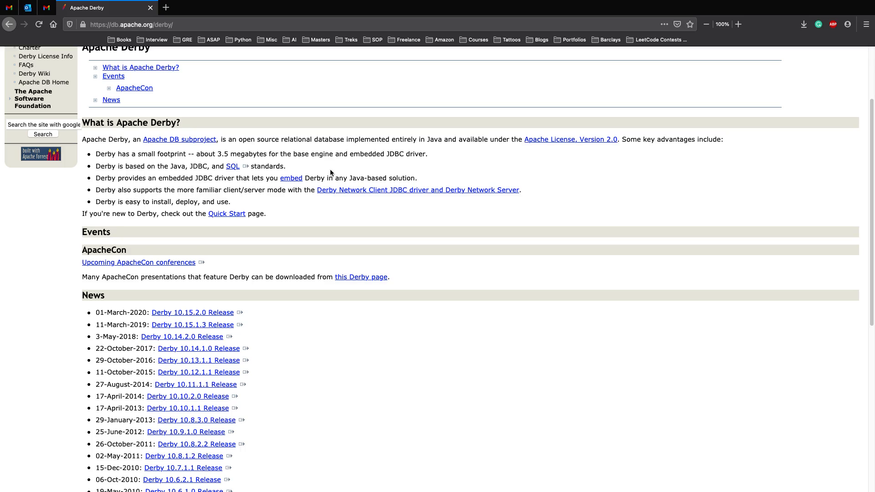
mouse_move(400, 179)
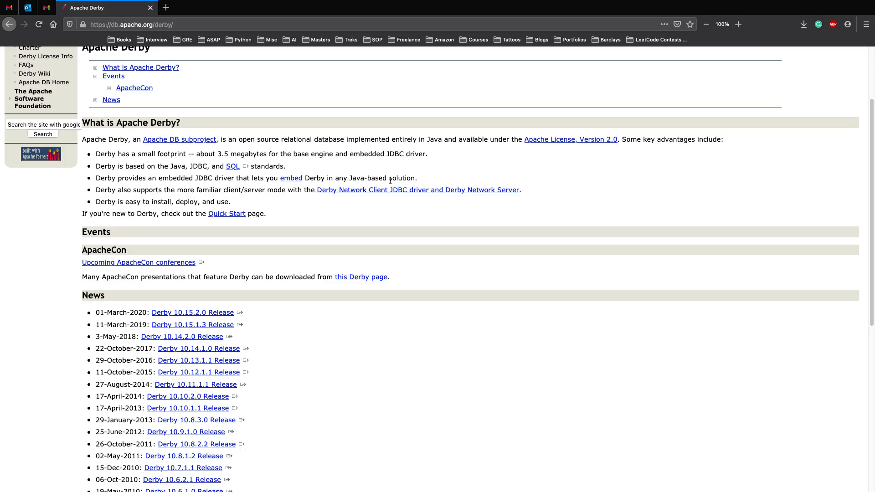
mouse_move(202, 196)
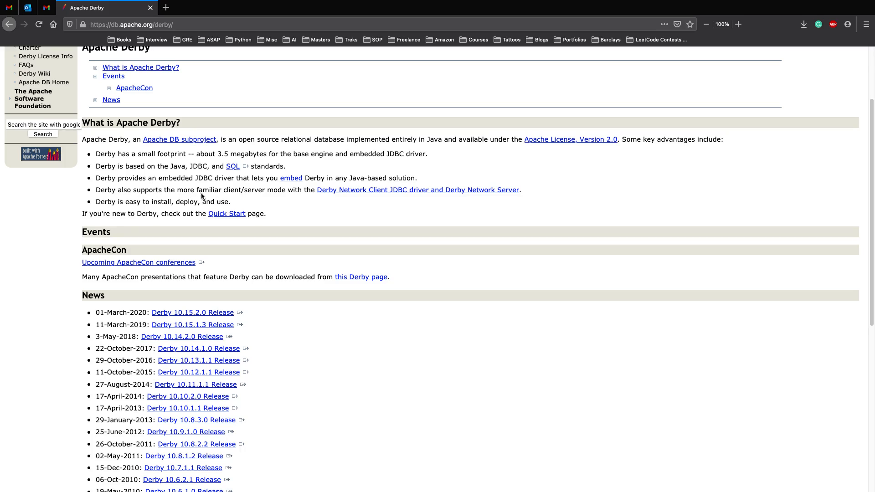
mouse_move(354, 196)
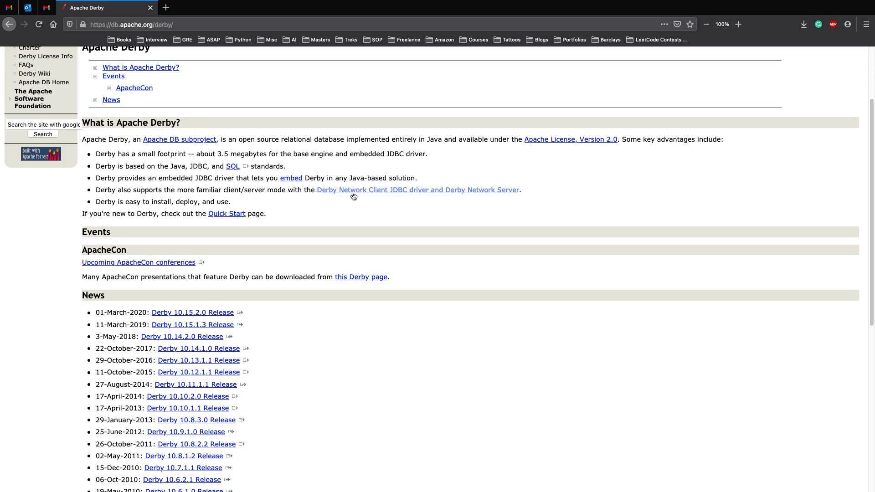
mouse_move(493, 197)
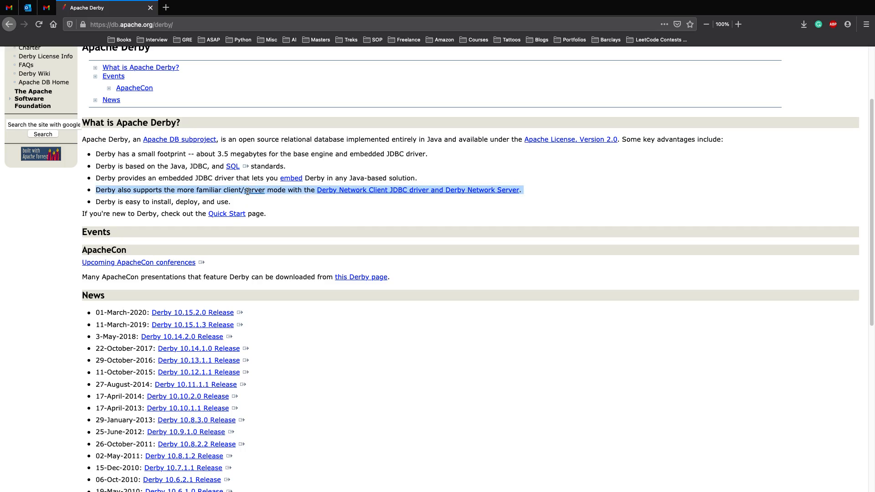
double_click(255, 189)
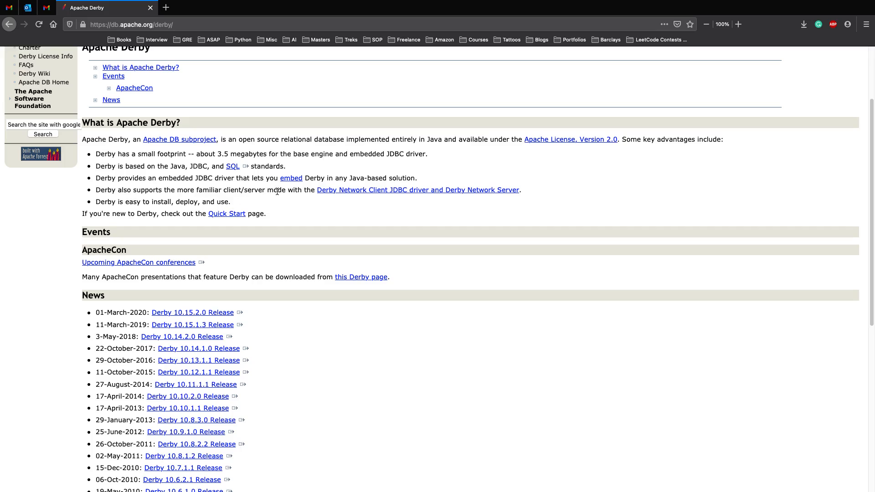
mouse_move(184, 39)
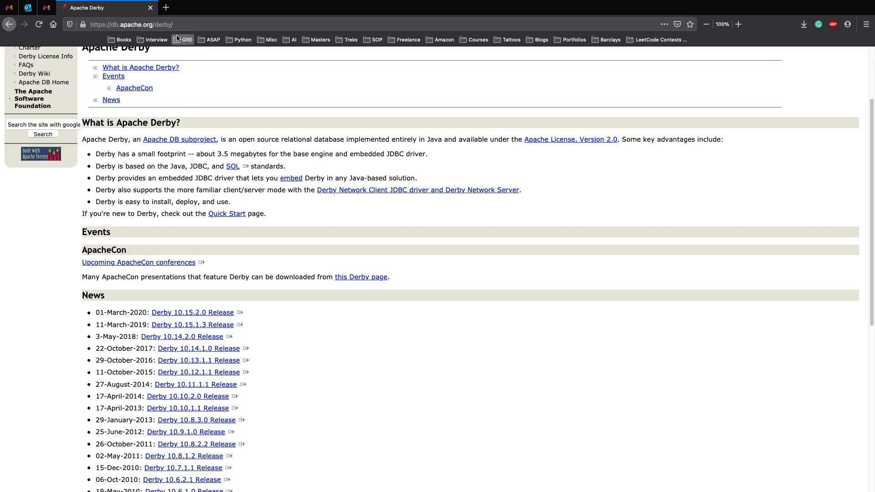
mouse_move(257, 80)
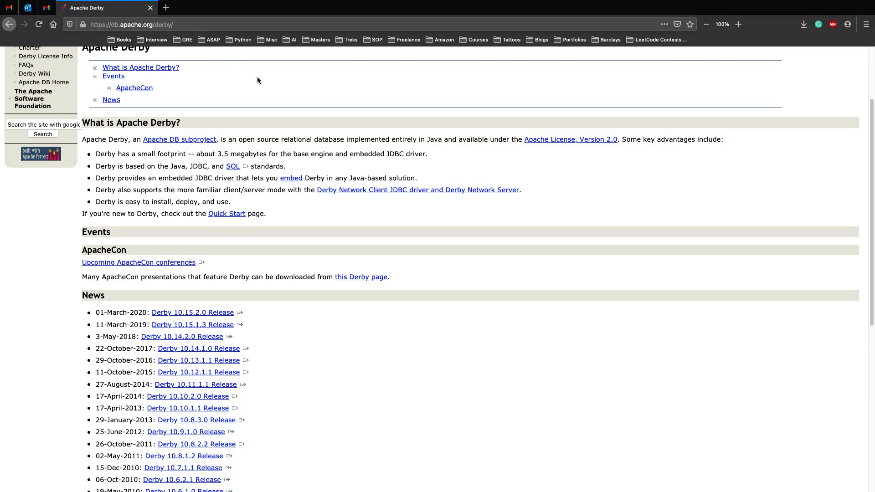
mouse_move(105, 204)
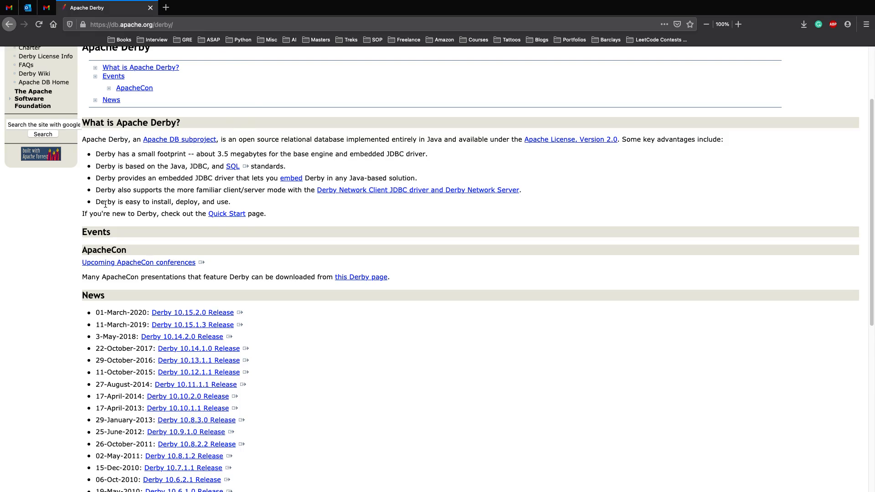
mouse_move(230, 199)
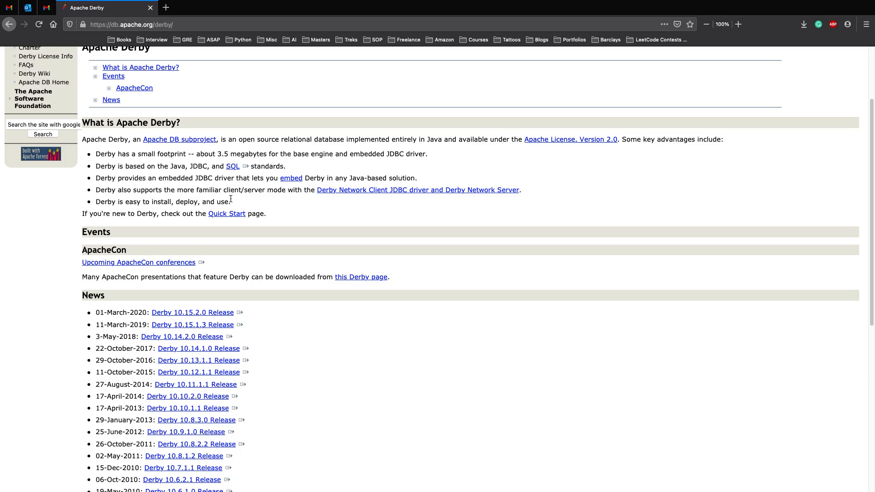
double_click(162, 202)
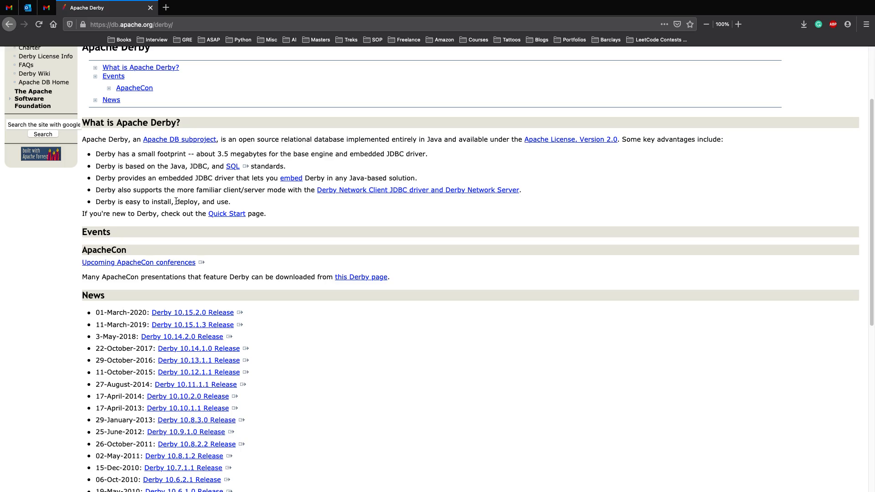
mouse_move(96, 216)
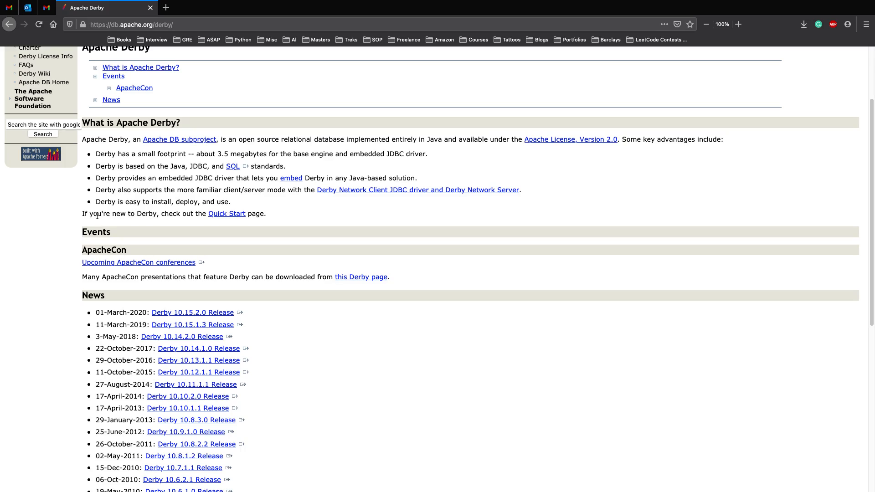
middle_click(227, 215)
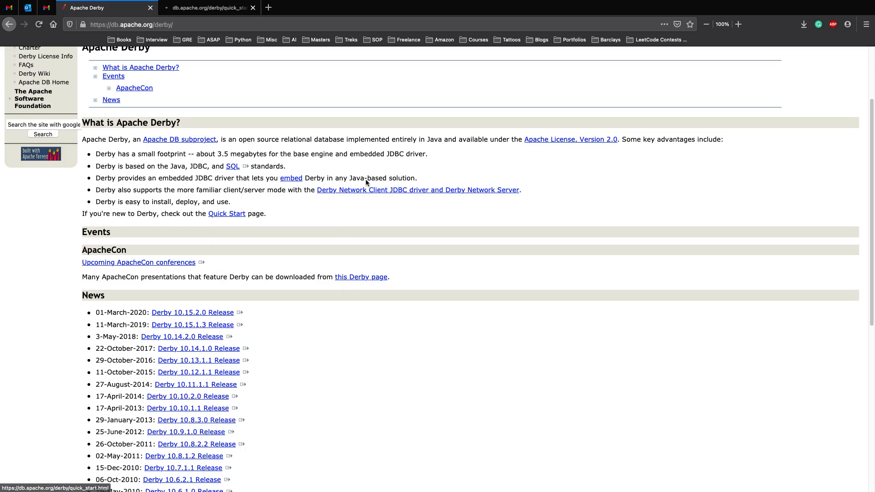
Switch to the Apache Derby: Quick Start tab and look through its Next Steps for Users.
left_click(226, 214)
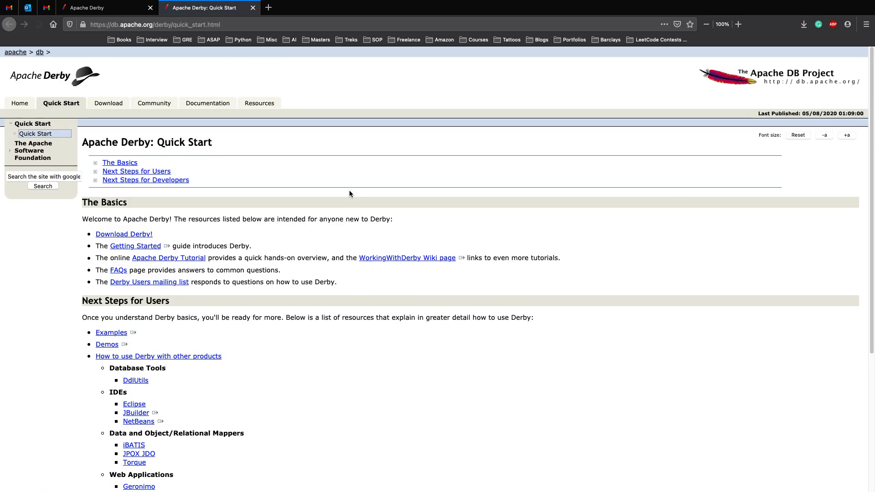
scroll("down", 3)
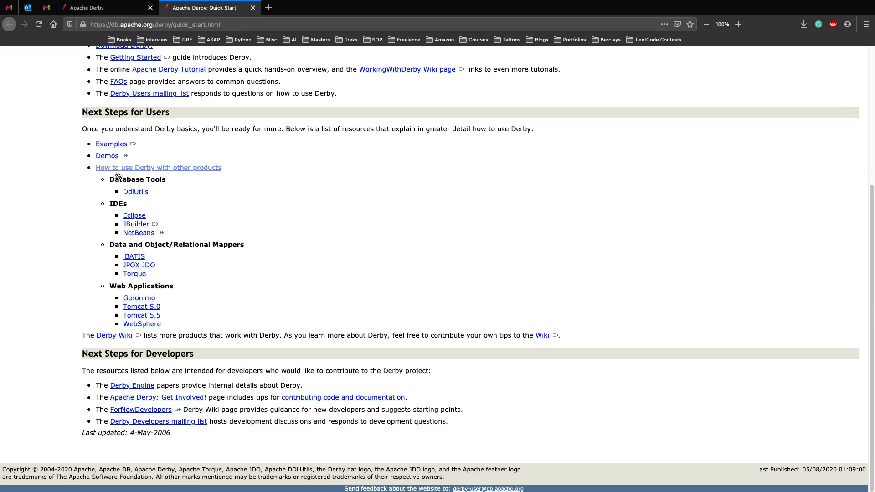
mouse_move(174, 185)
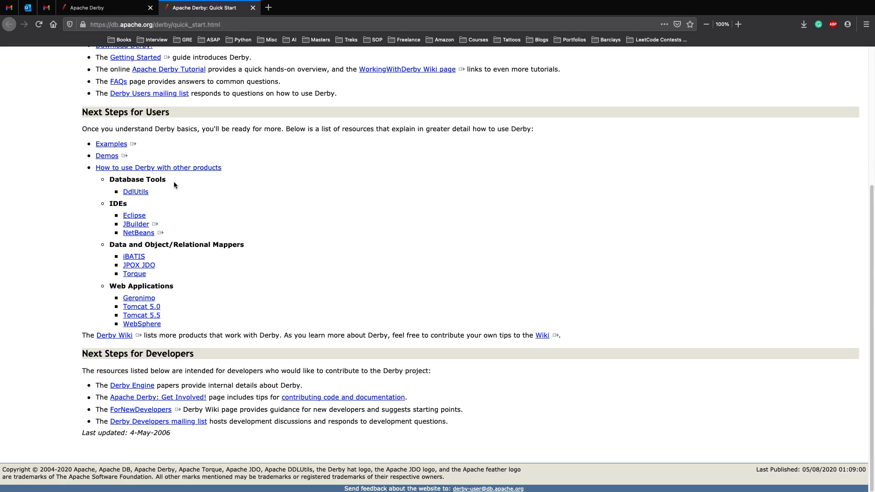
scroll("up", 3)
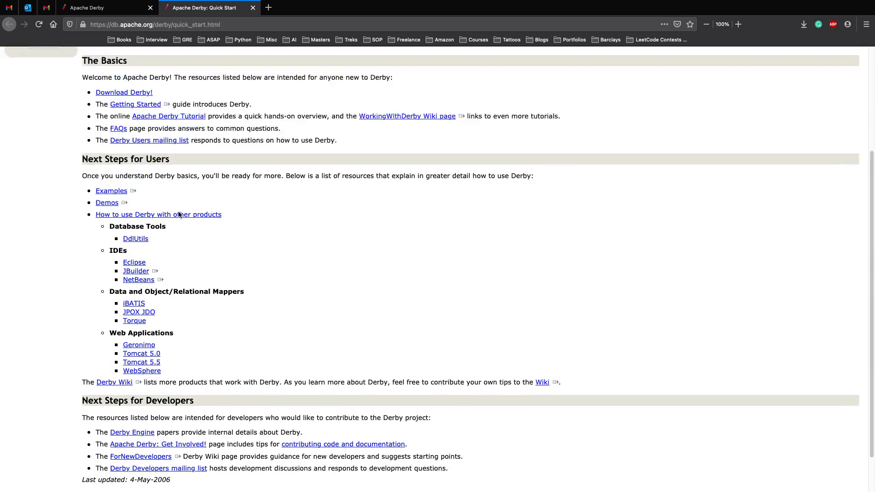
scroll("up", 3)
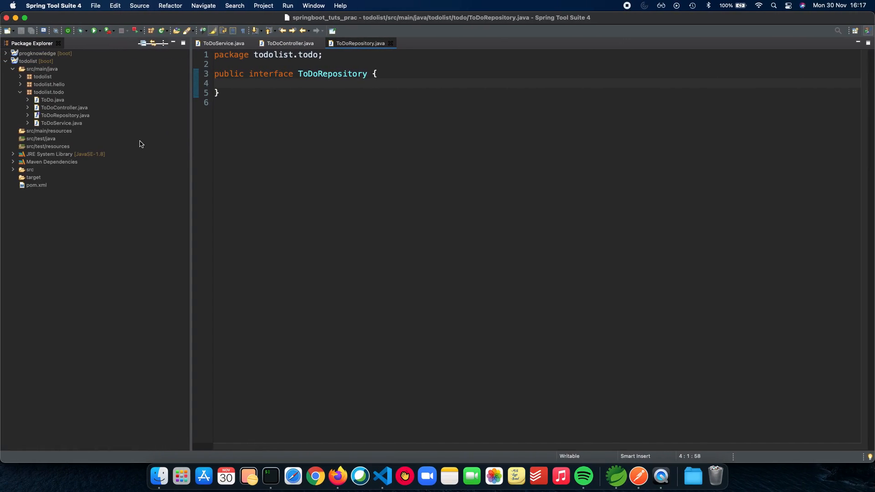
Open todolist's pom.xml and add blank lines after the existing web dependency.
left_click(35, 184)
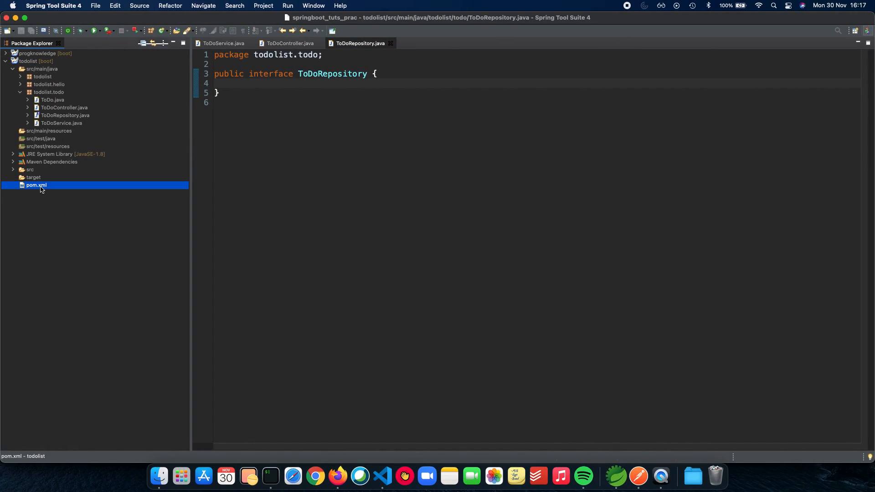
double_click(36, 185)
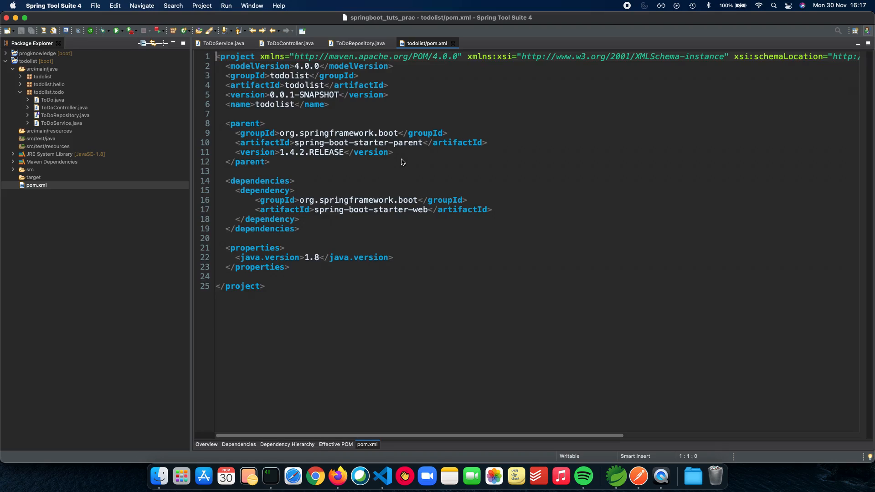
left_click(35, 184)
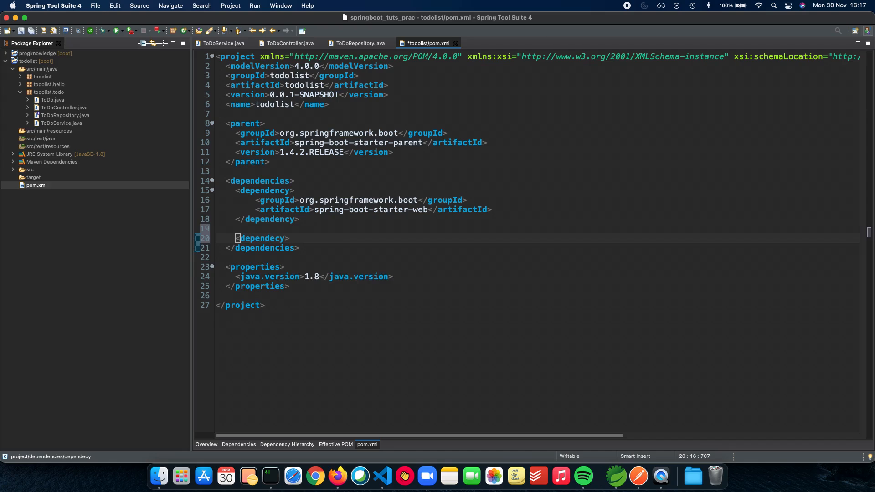
key("Return")
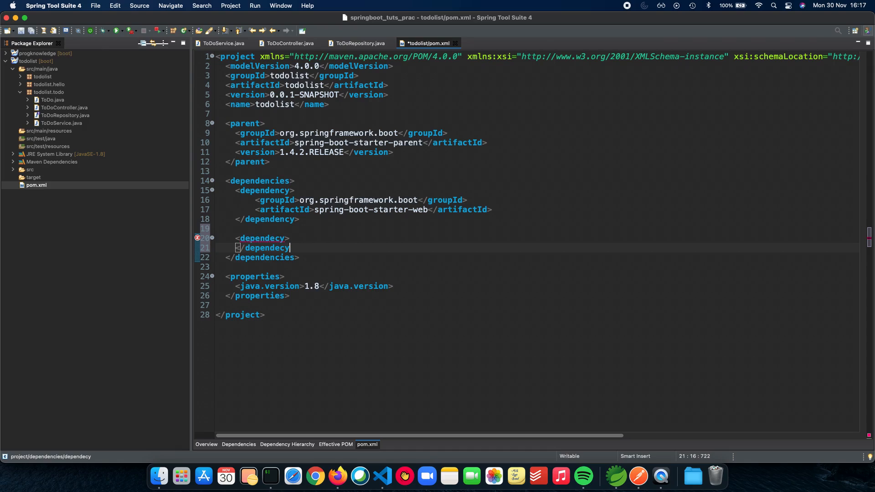
key("Return")
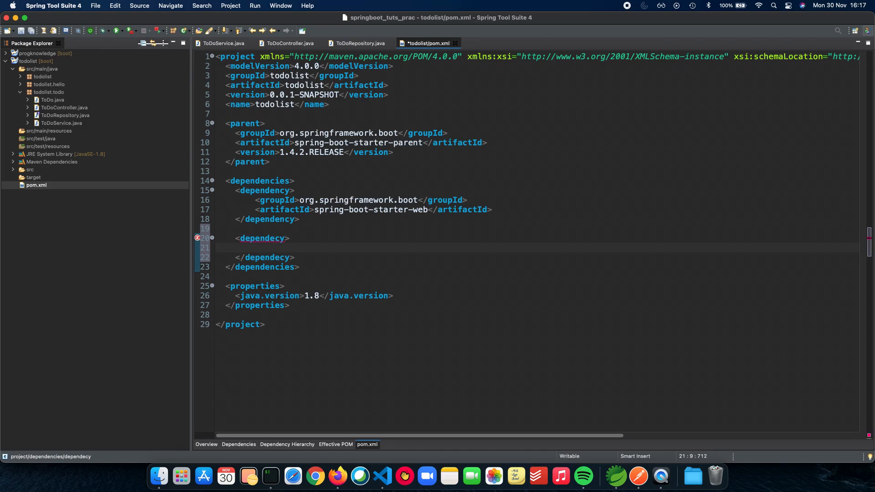
Type a new dependency containing empty groupId and artifactId tags.
left_click(255, 247)
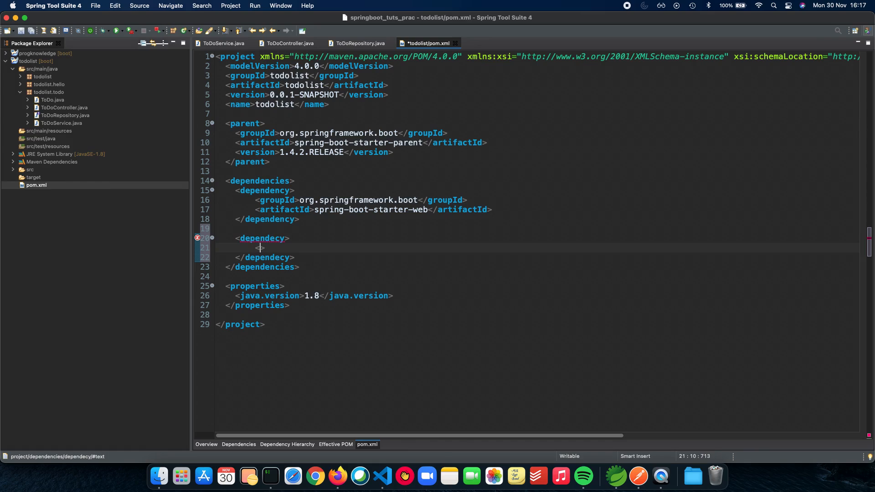
type("group>")
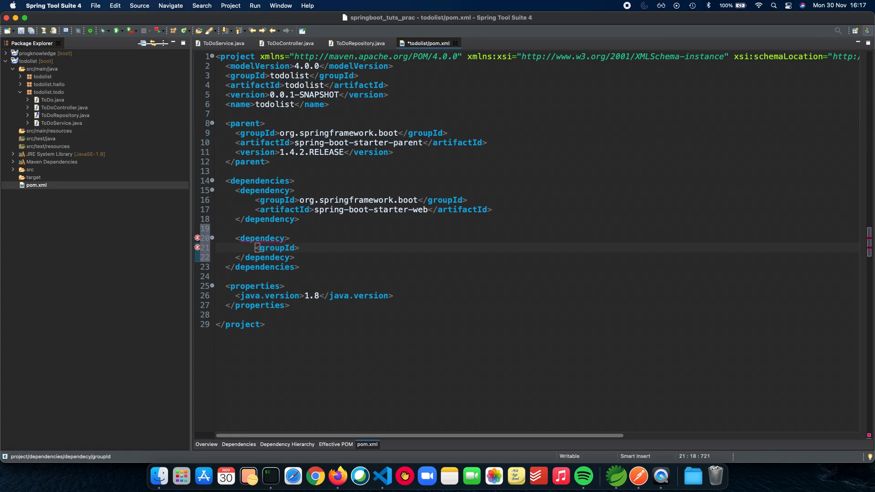
type("<")
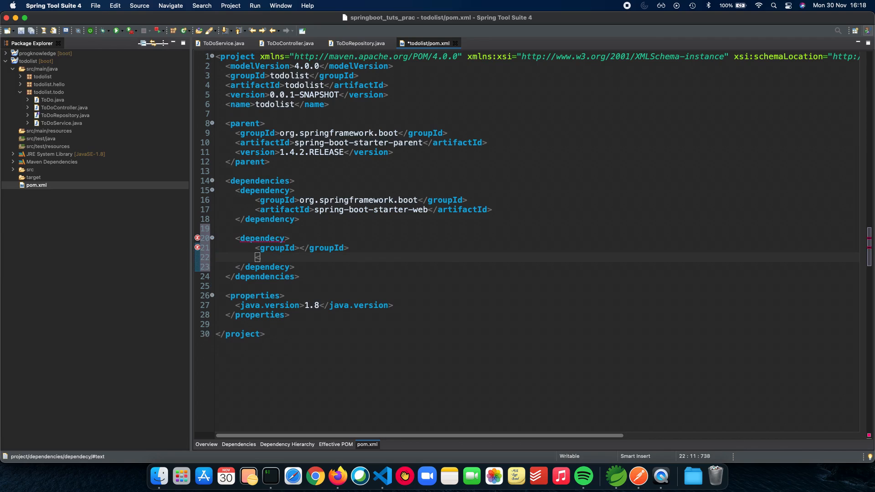
type("<artifactIU")
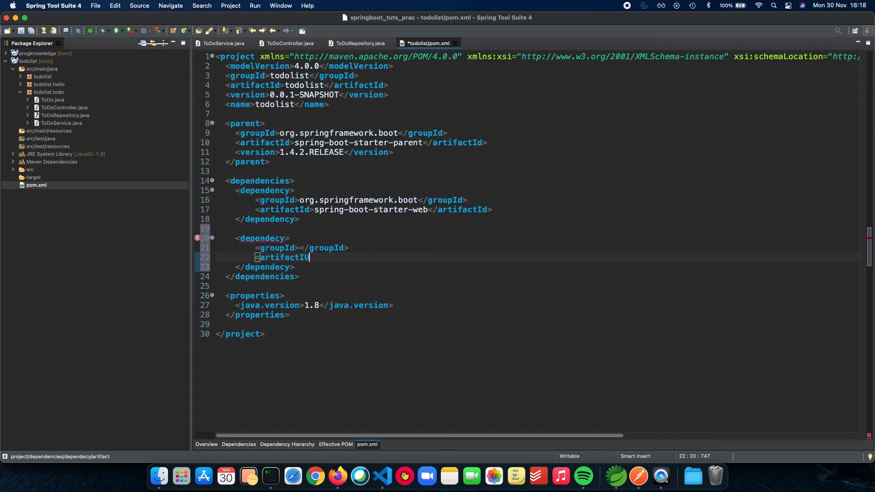
type("></artifactId>")
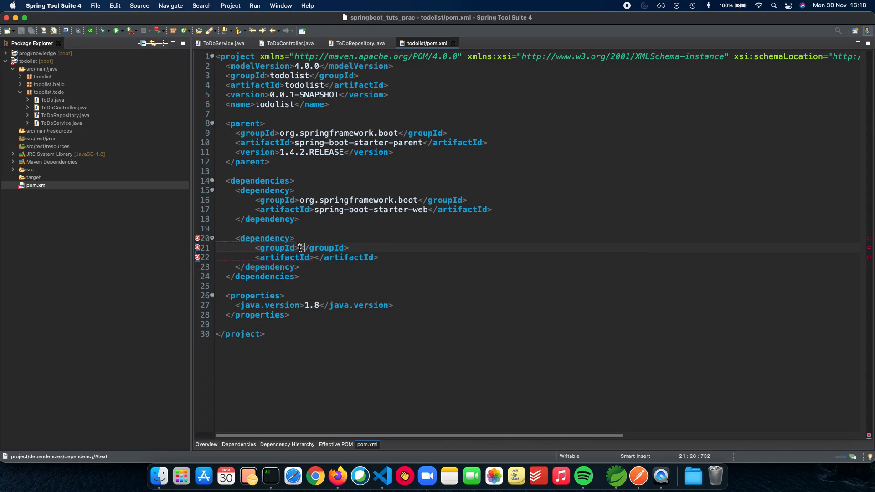
left_click(256, 247)
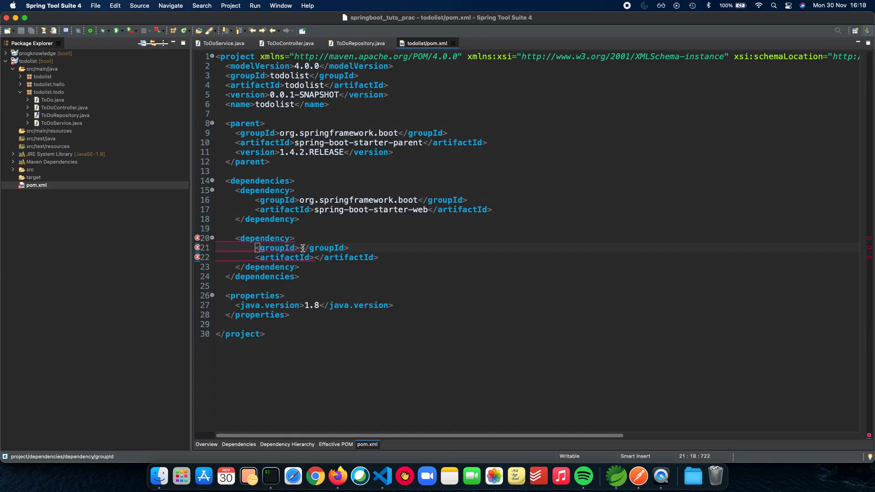
mouse_move(134, 201)
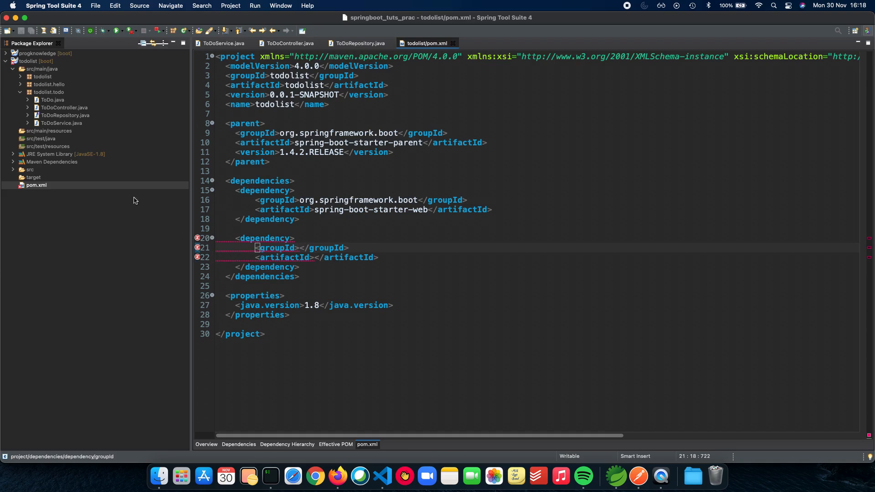
left_click(6, 53)
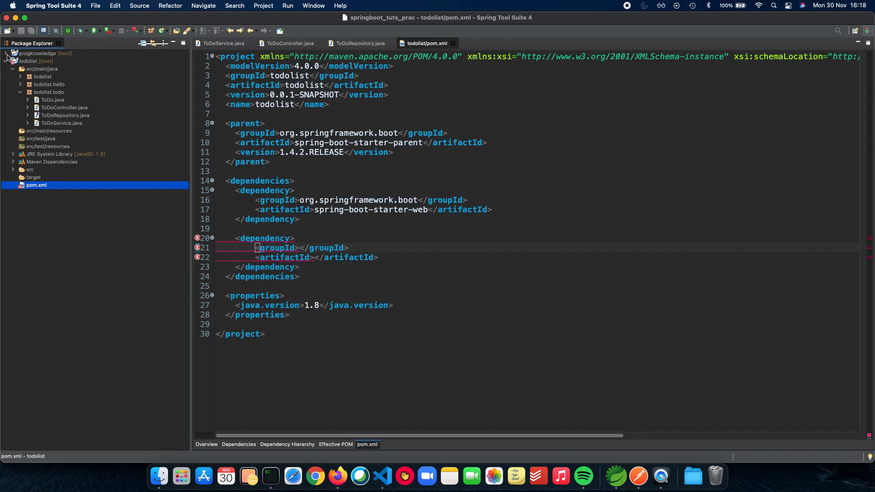
Fill the dependency with org.springframework.boot and spring-boot-starter-data-jpa, copied from progknowledge's pom.
left_click(6, 52)
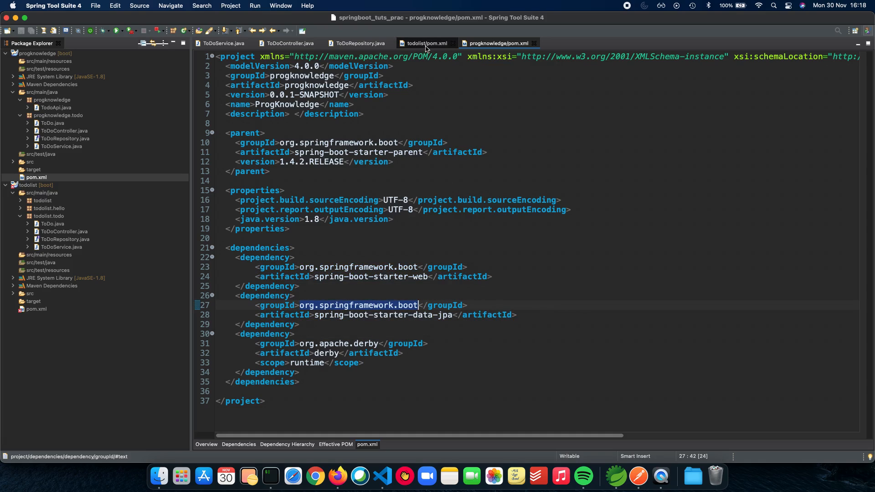
left_click(427, 43)
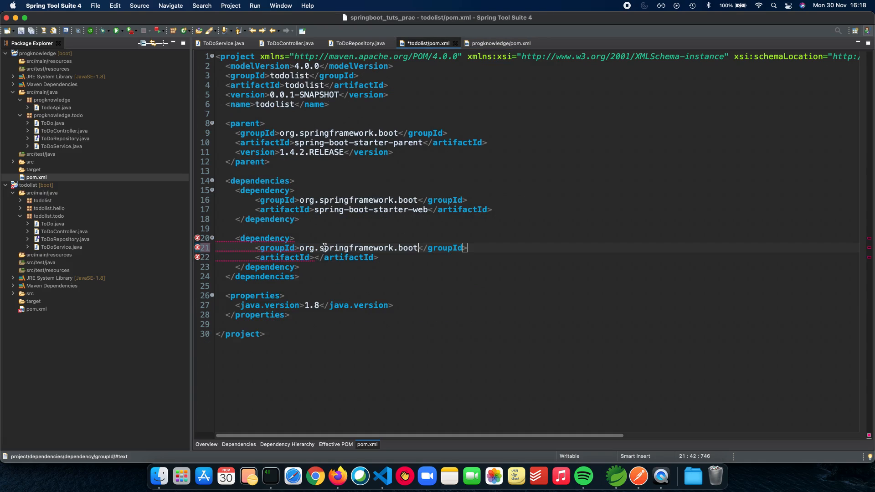
left_click(496, 43)
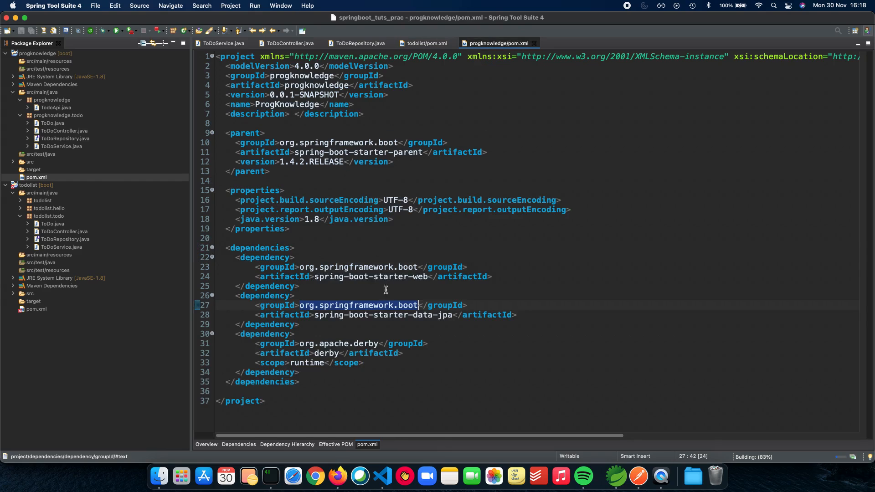
left_click(328, 315)
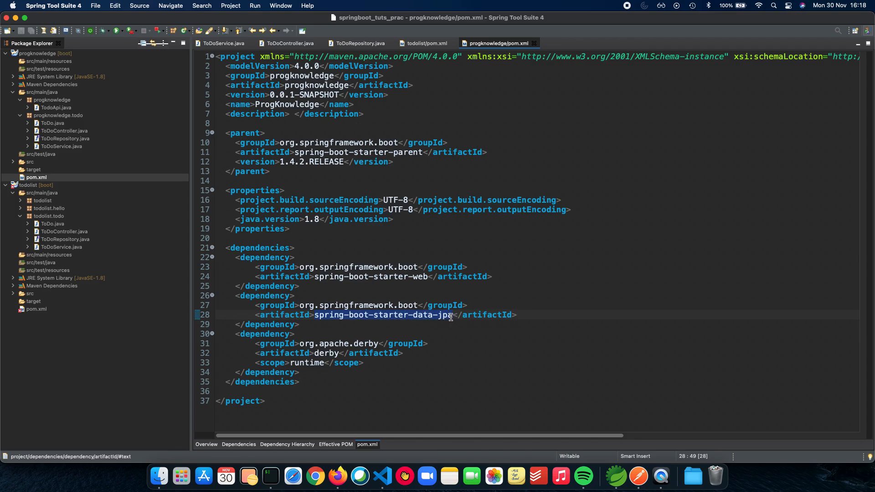
left_click(425, 43)
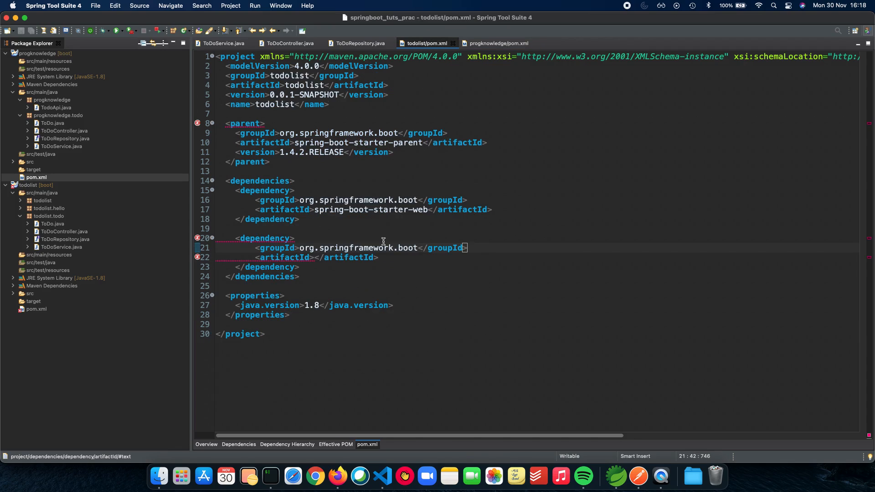
type("spring-boot-starter-data-jpa")
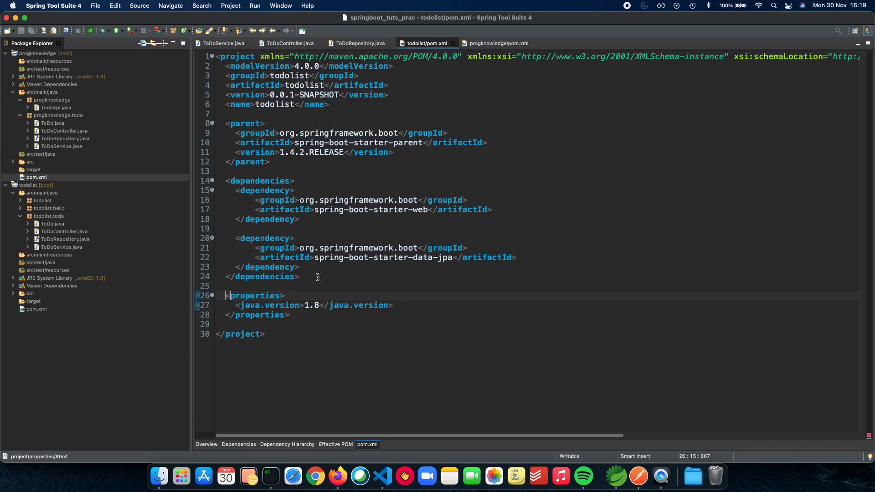
left_click(286, 296)
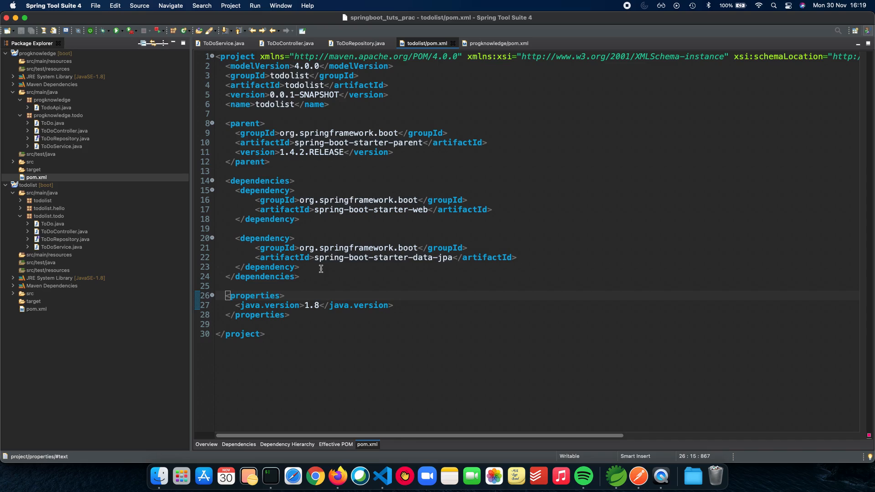
left_click(300, 267)
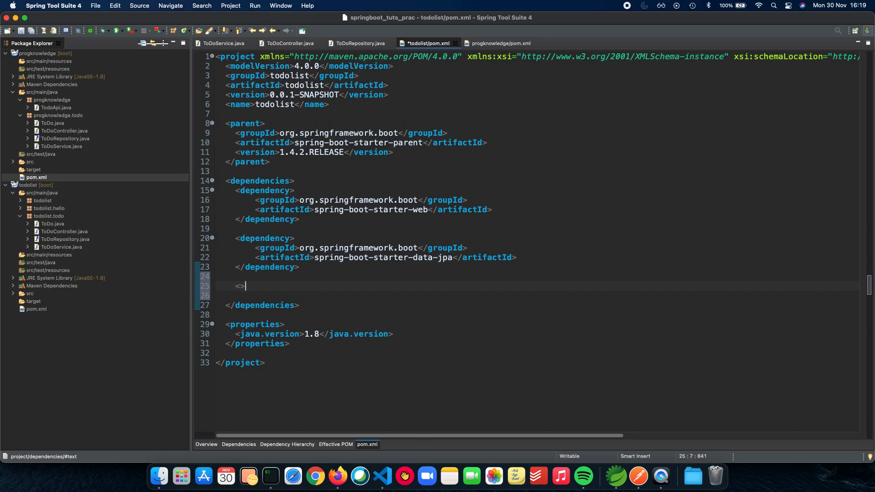
Type a third <dependency> block with empty <groupId> and <artifactId> tags below the JPA dependency.
type("dependecy")
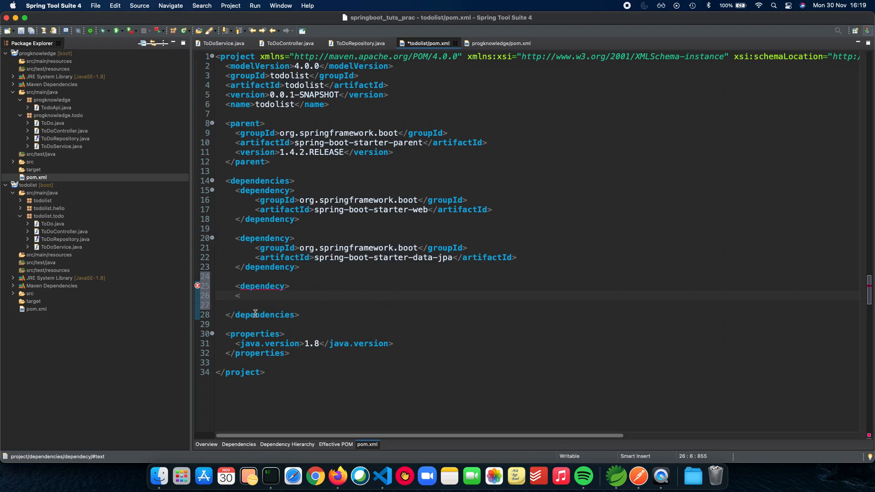
type("<")
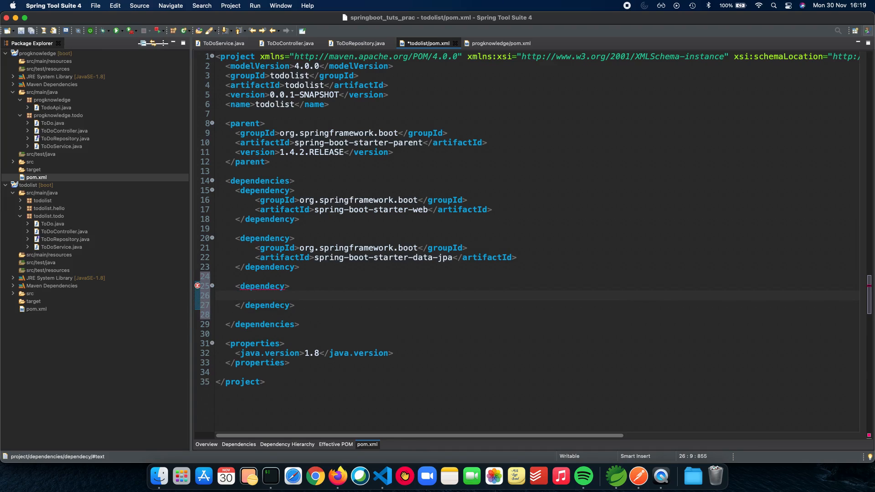
type("<>")
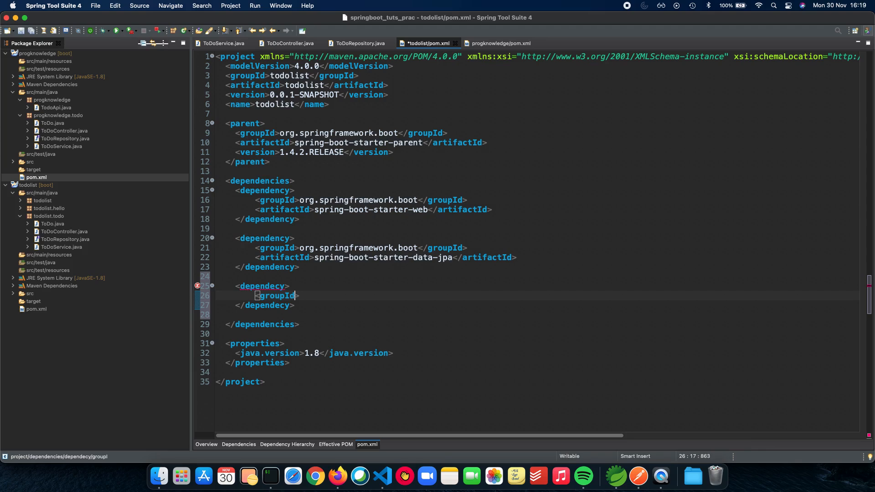
type(">")
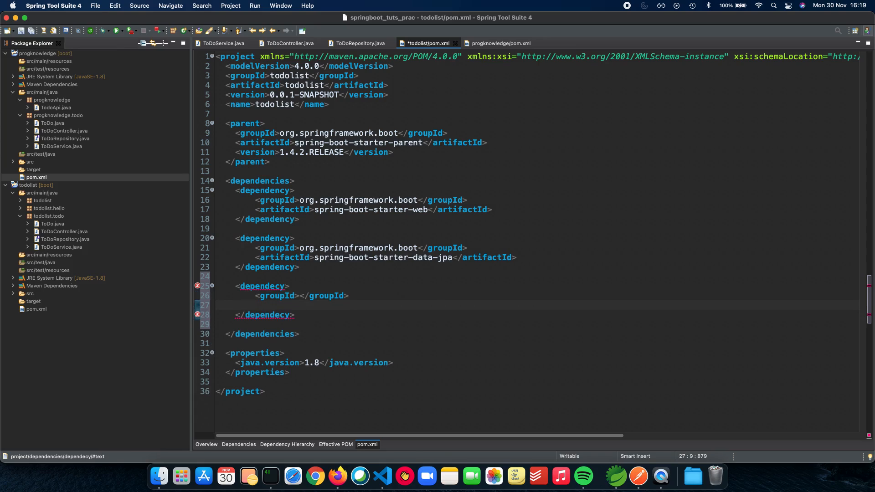
type("<artifactId><>")
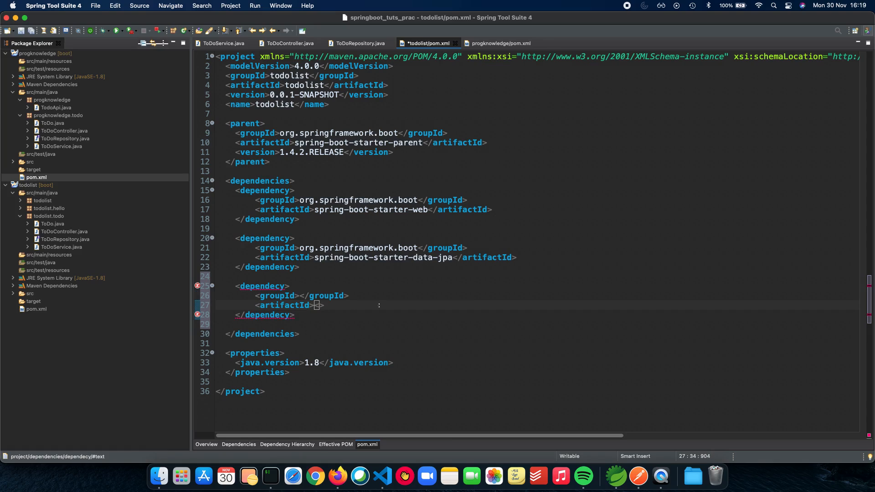
type("</artifactId>")
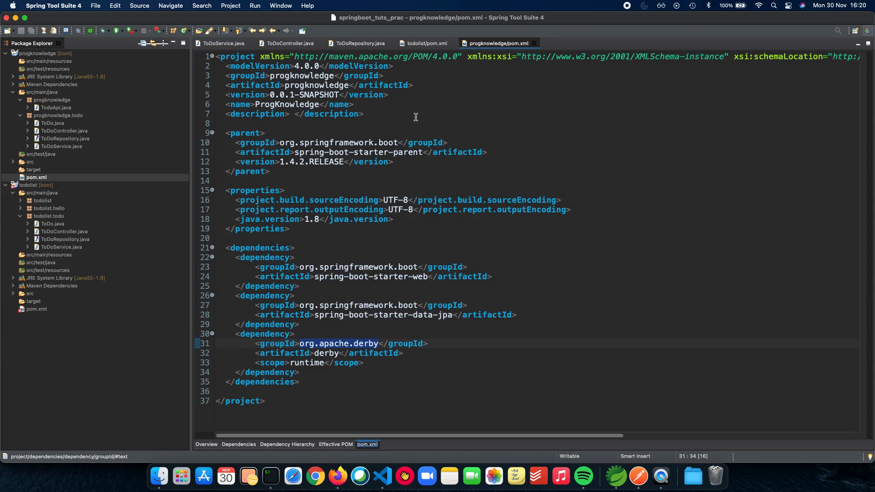
Copy org.apache.derby, the derby artifact and runtime scope from progknowledge's pom into the new dependency.
left_click(425, 43)
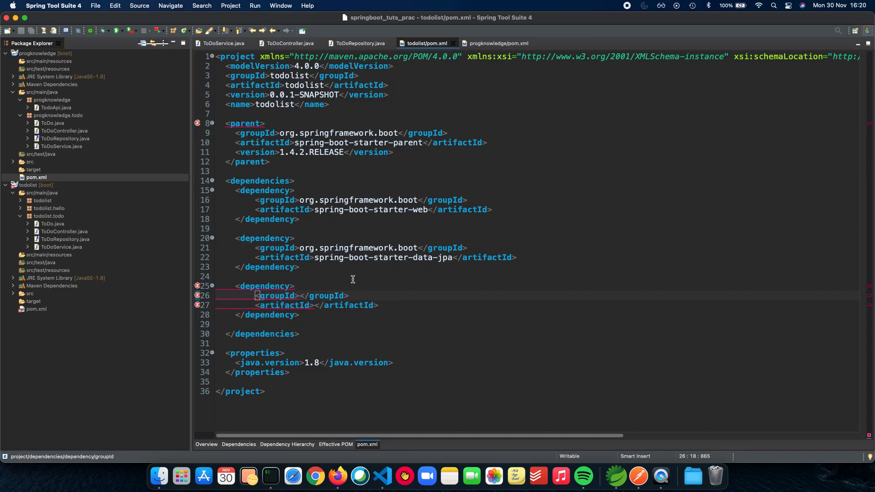
left_click(500, 42)
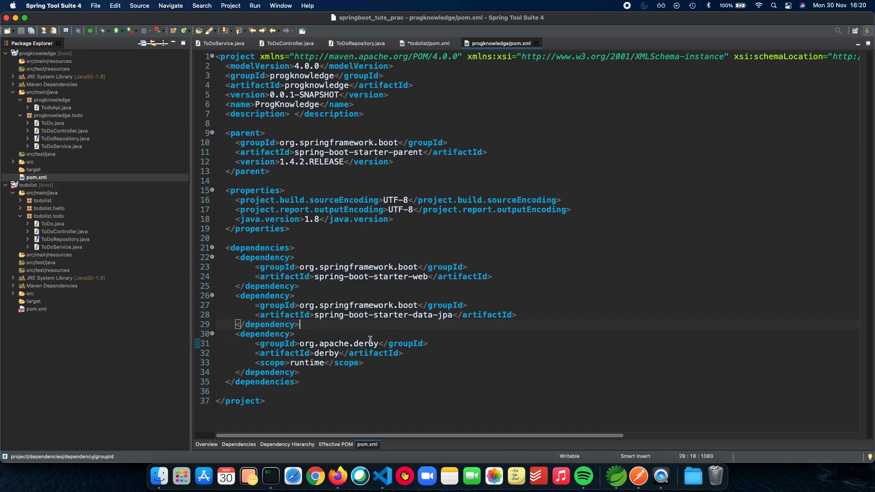
left_click(365, 363)
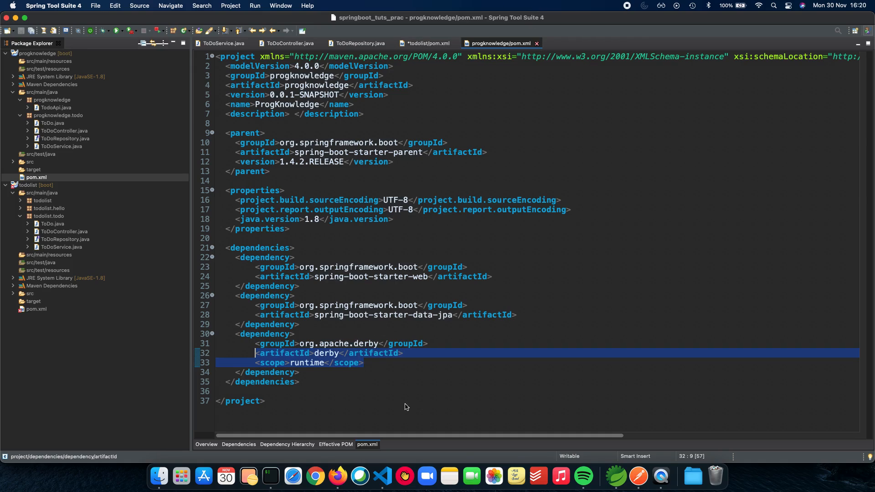
left_click(428, 43)
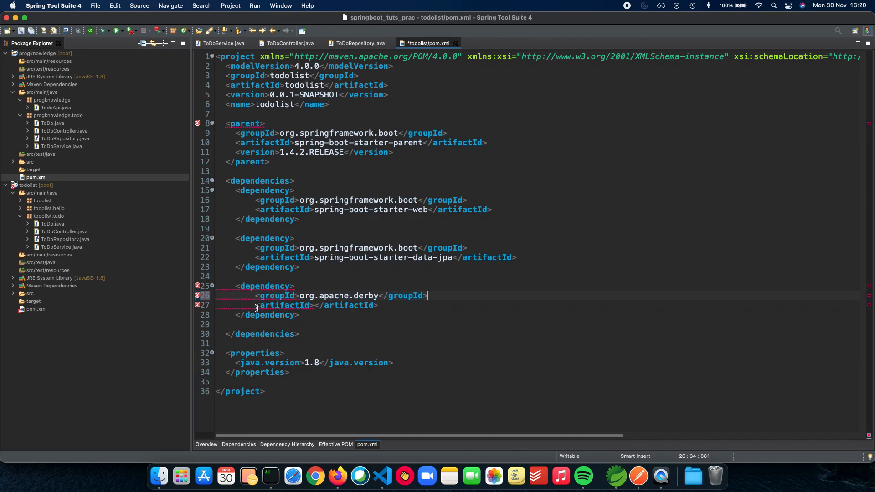
type("derby</artifactId>")
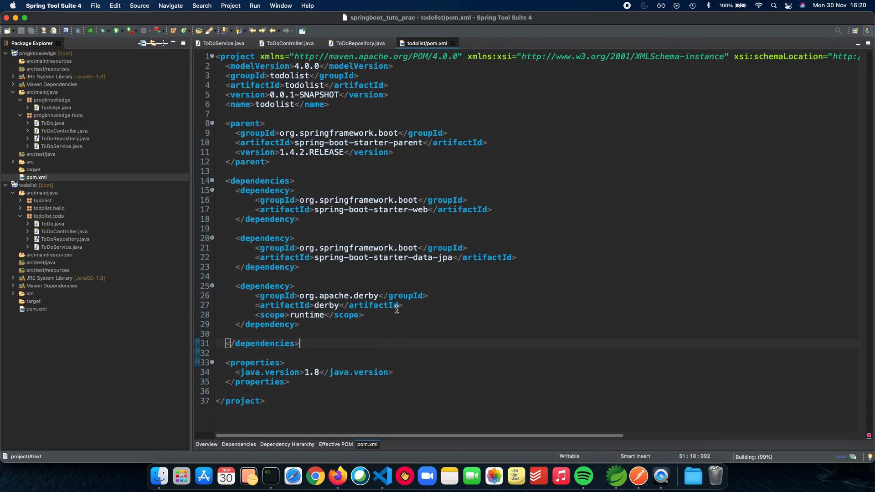
mouse_move(452, 301)
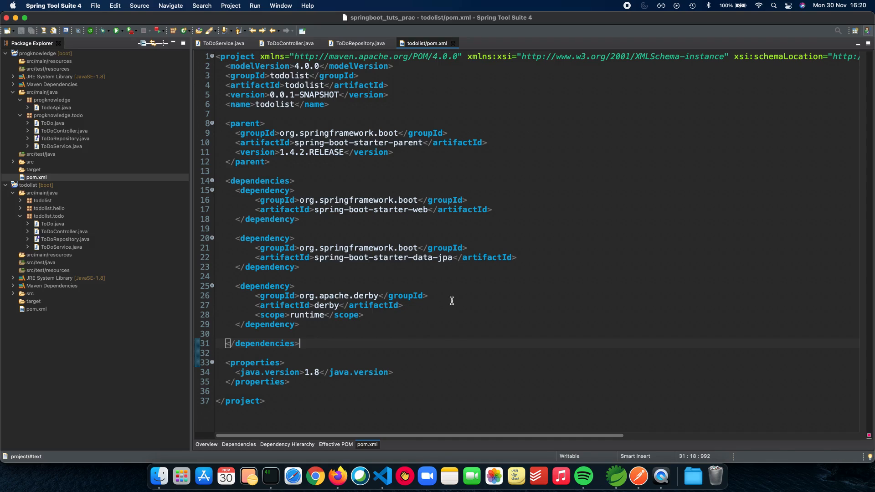
mouse_move(391, 313)
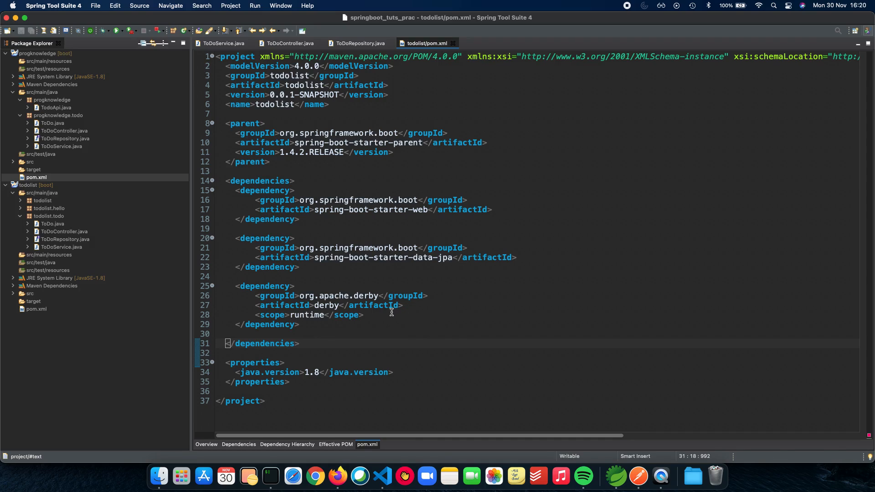
mouse_move(386, 269)
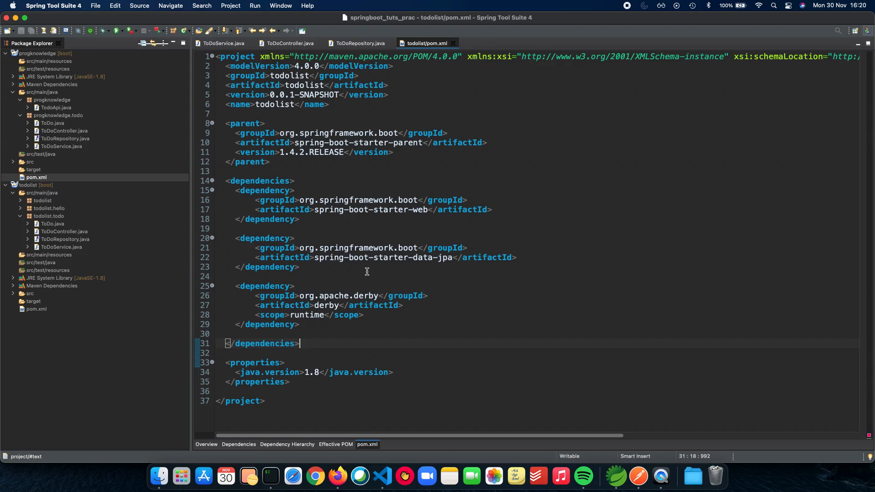
mouse_move(332, 301)
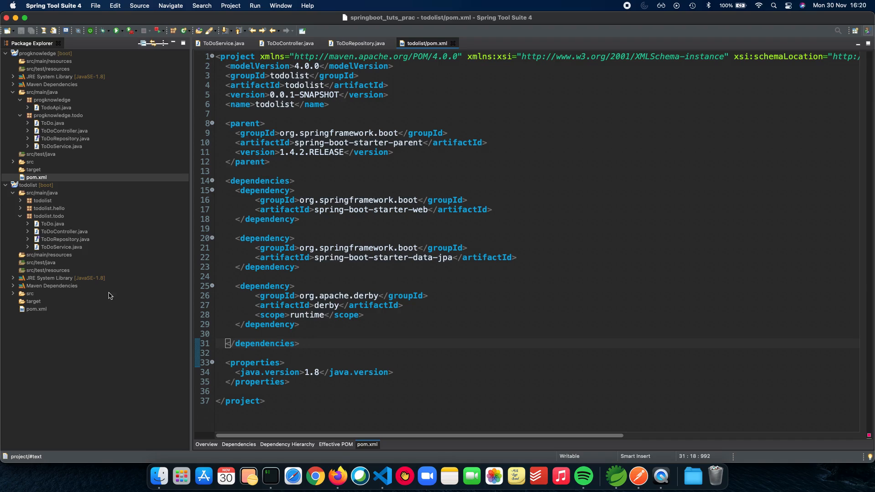
Run Maven Update Project on todolist so it picks up the JPA and Derby dependencies.
right_click(36, 309)
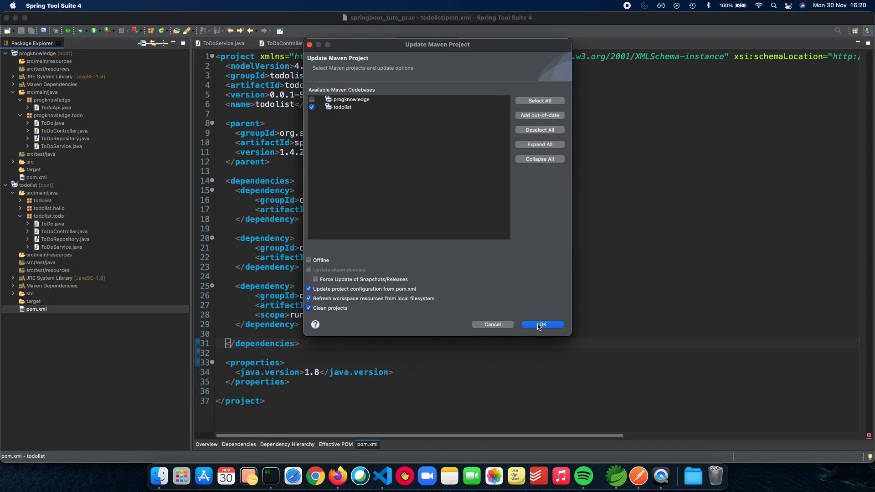
left_click(542, 324)
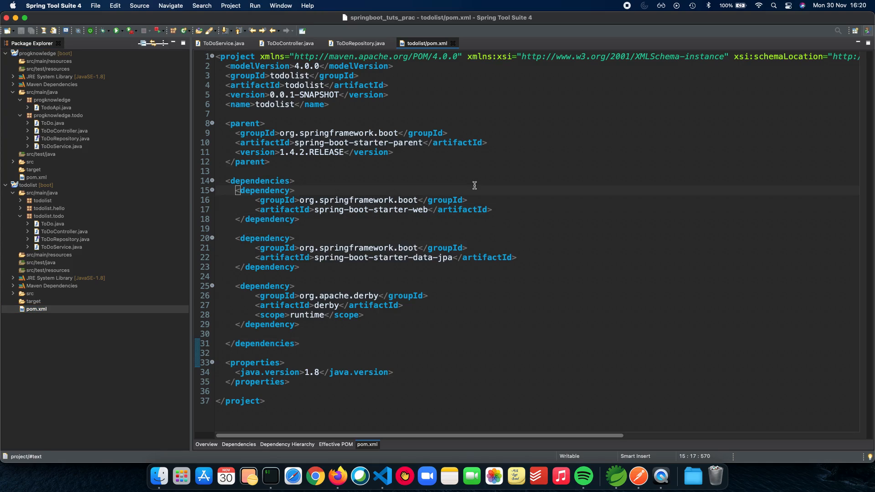
Leave todolist's pom.xml and bring the empty ToDoRepository interface into view.
left_click(294, 191)
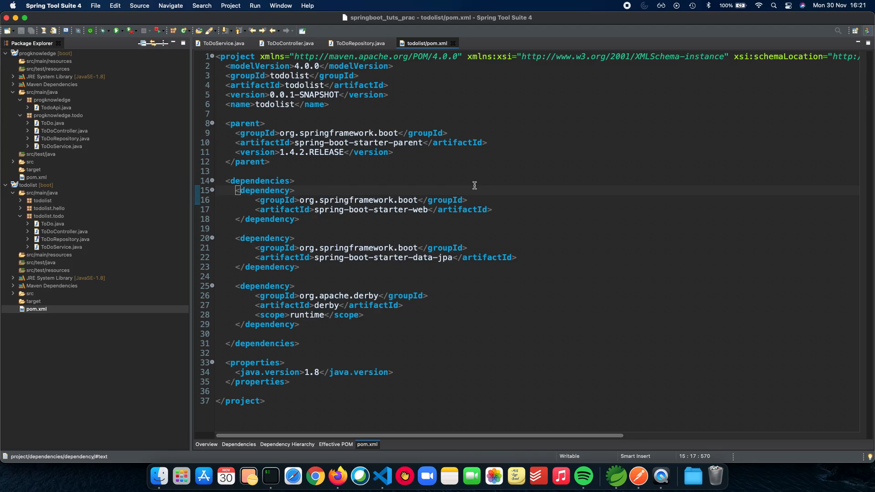
left_click(296, 191)
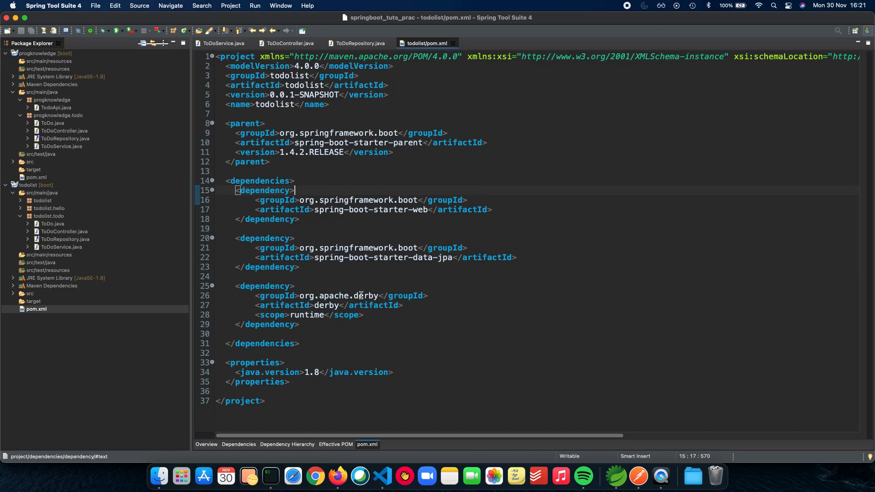
mouse_move(351, 327)
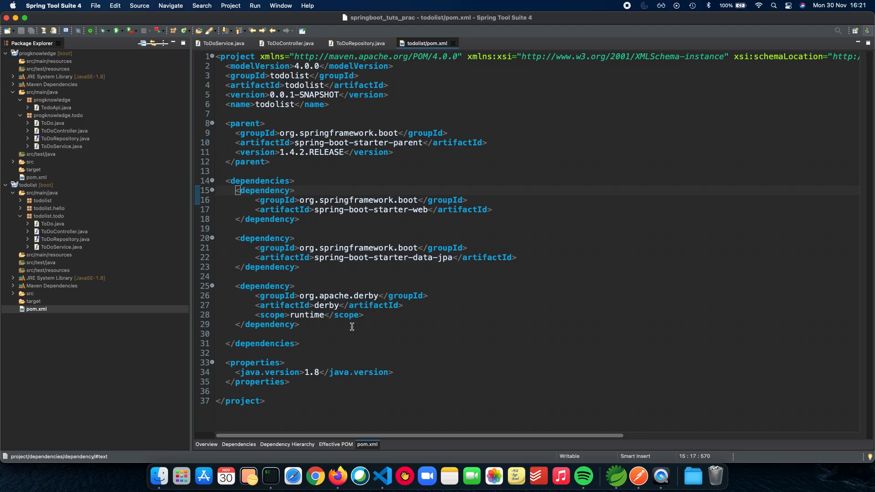
left_click(294, 191)
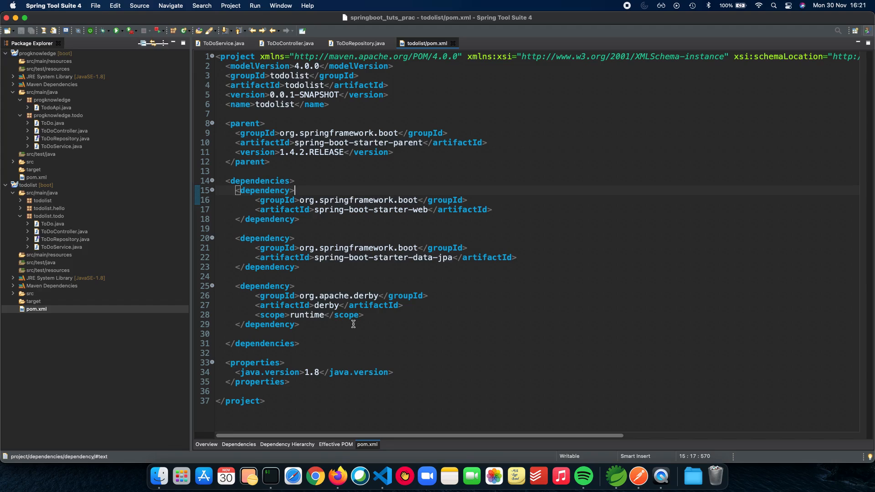
mouse_move(363, 311)
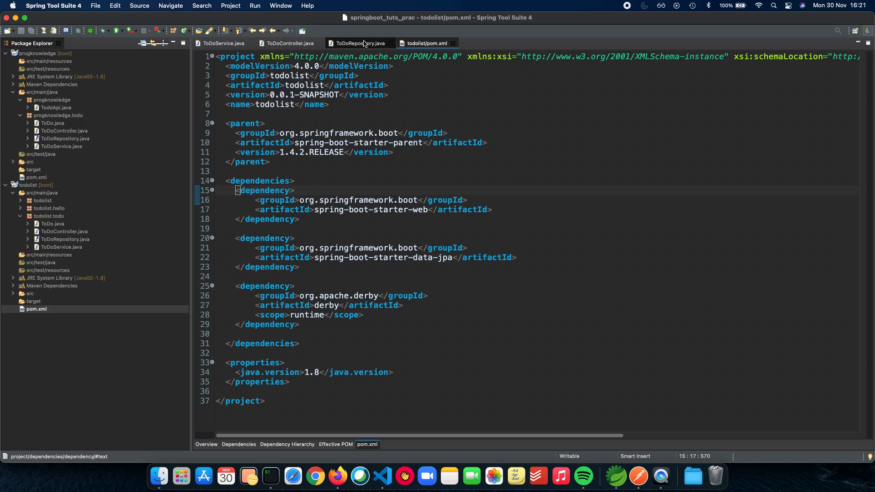
left_click(359, 43)
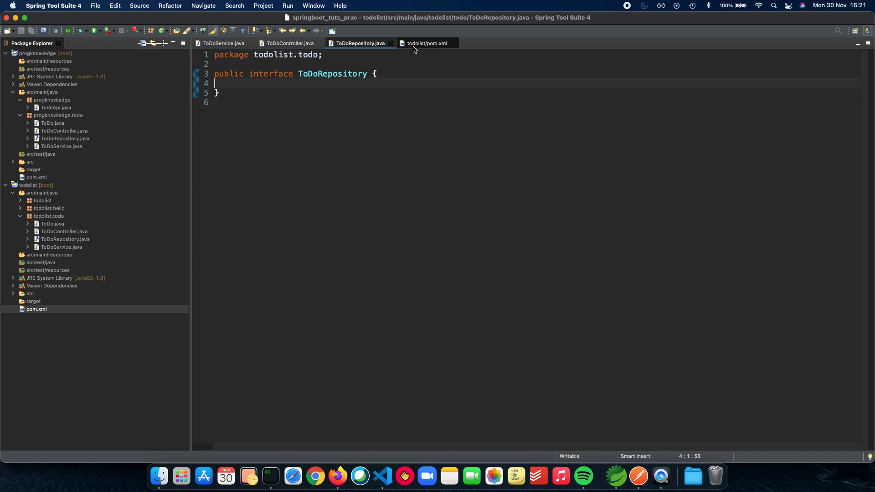
Declare ToDoRepository as extending CrudRepository and import CrudRepository from Spring Data.
left_click(427, 42)
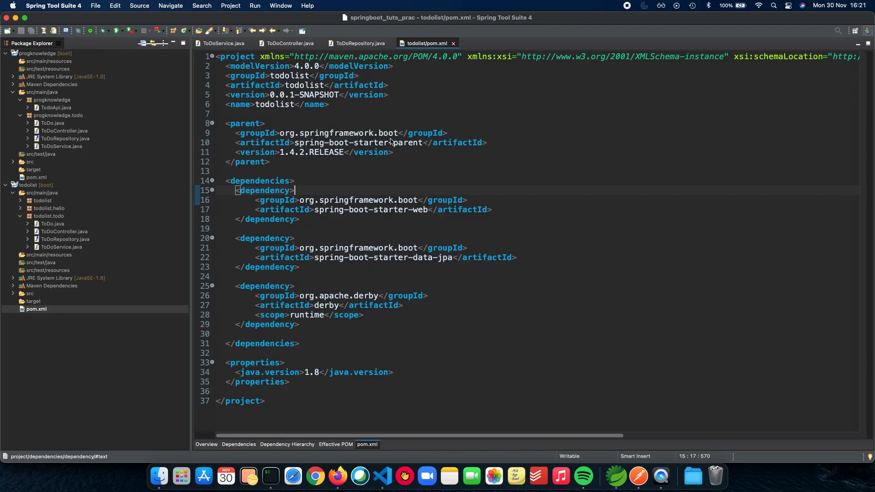
left_click(360, 43)
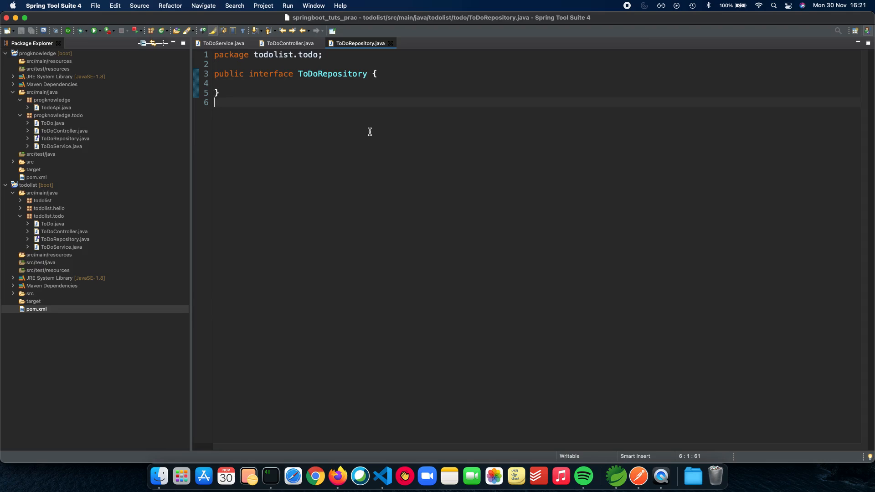
left_click(404, 76)
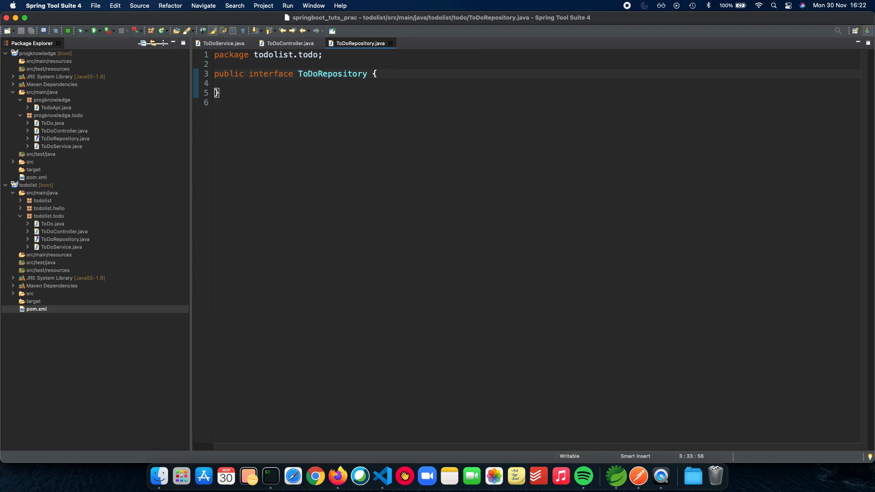
type("e")
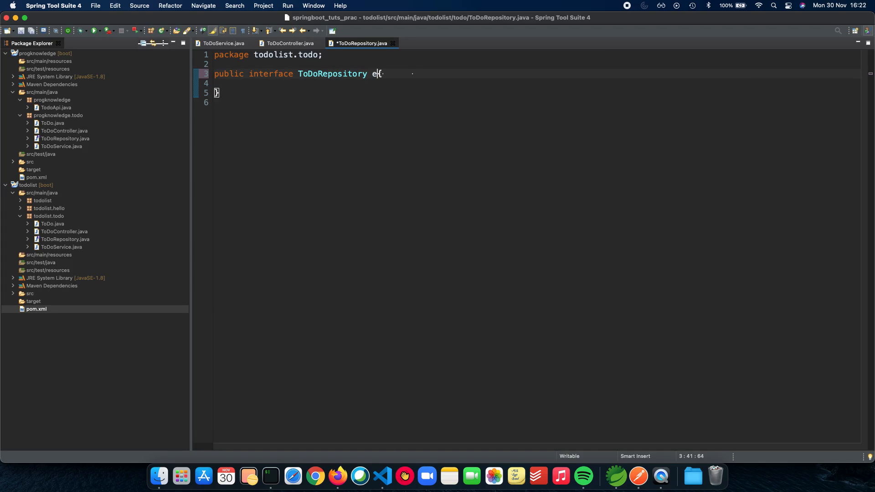
type("xtends")
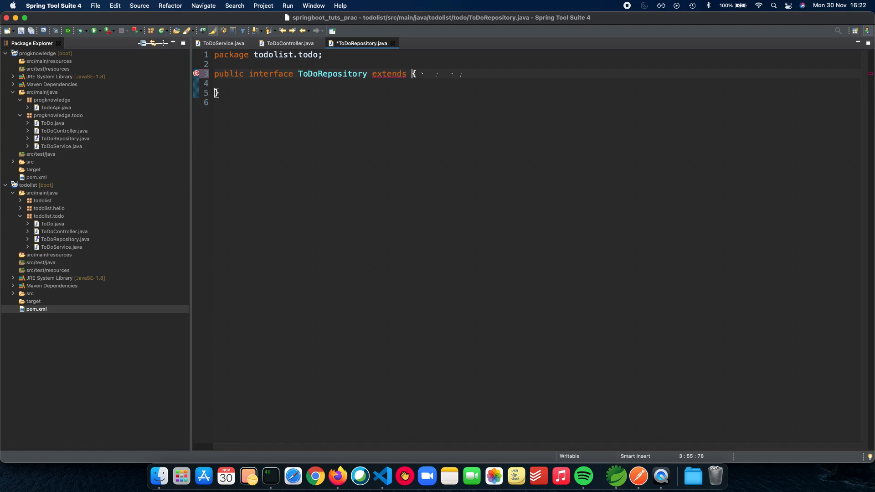
type("CrudRepository")
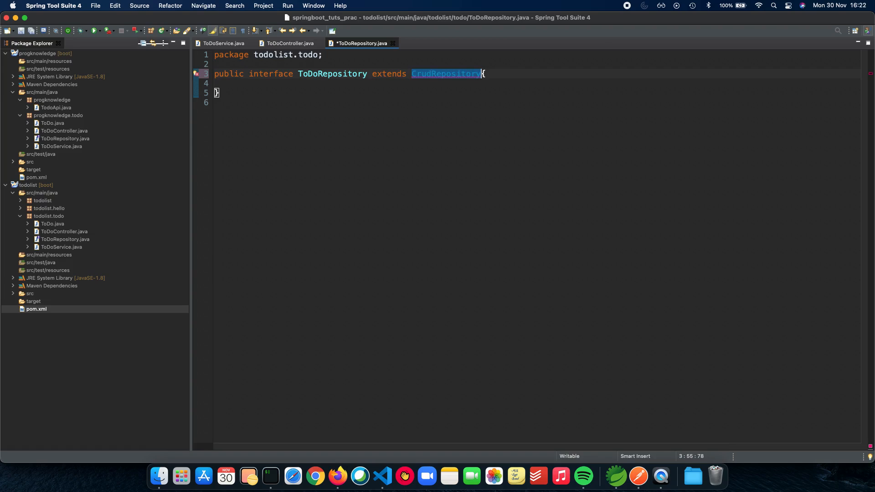
type("<>")
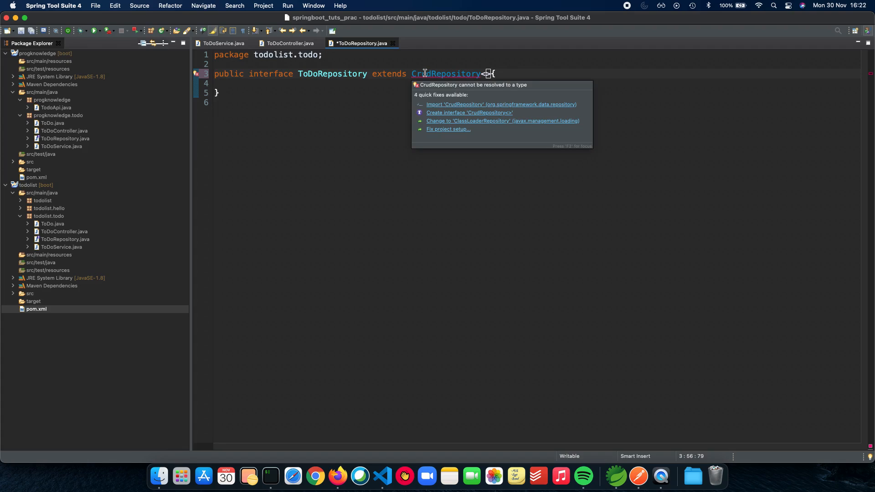
left_click(499, 105)
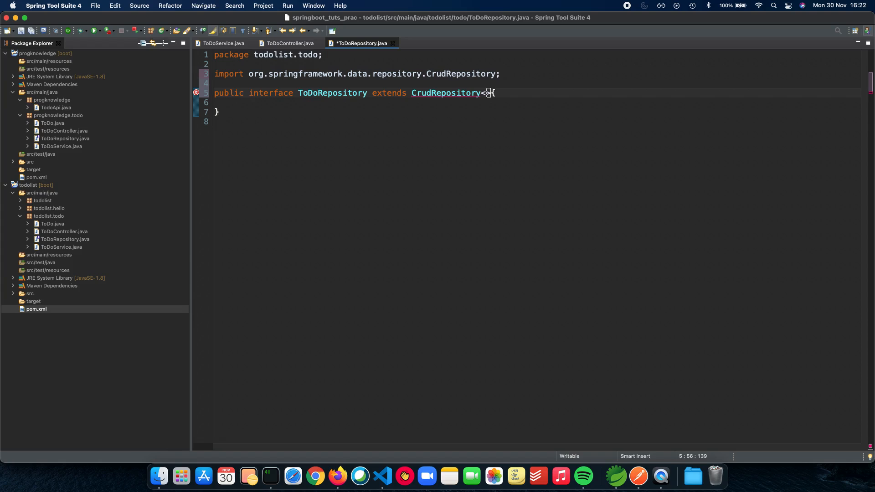
Check the ToDo class's id field and complete the generic types as <ToDo, Integer>.
type("ToDo")
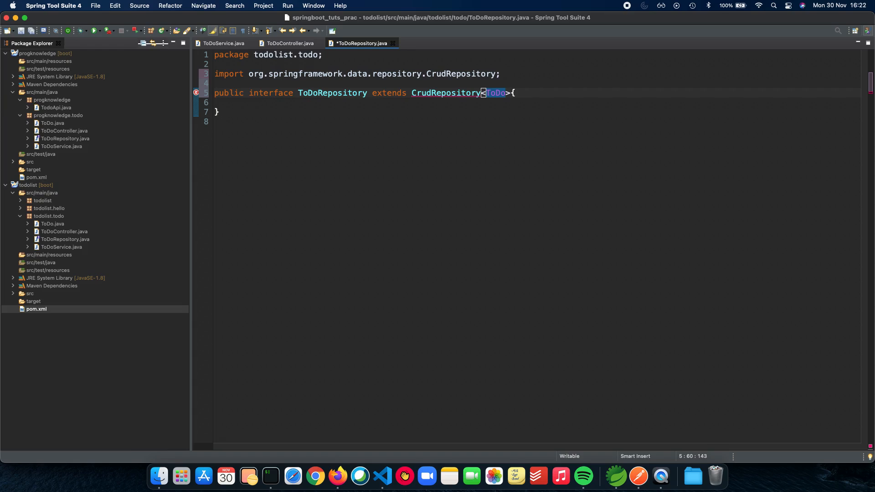
mouse_move(3, 216)
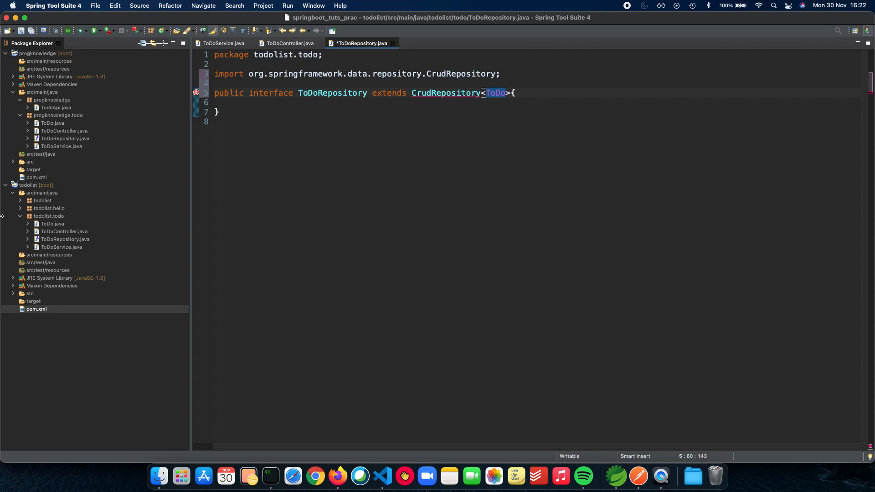
left_click(52, 224)
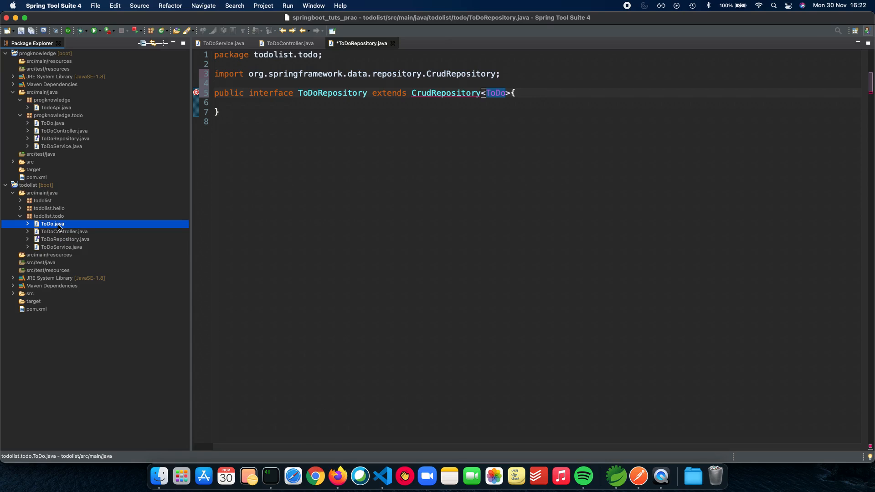
double_click(52, 224)
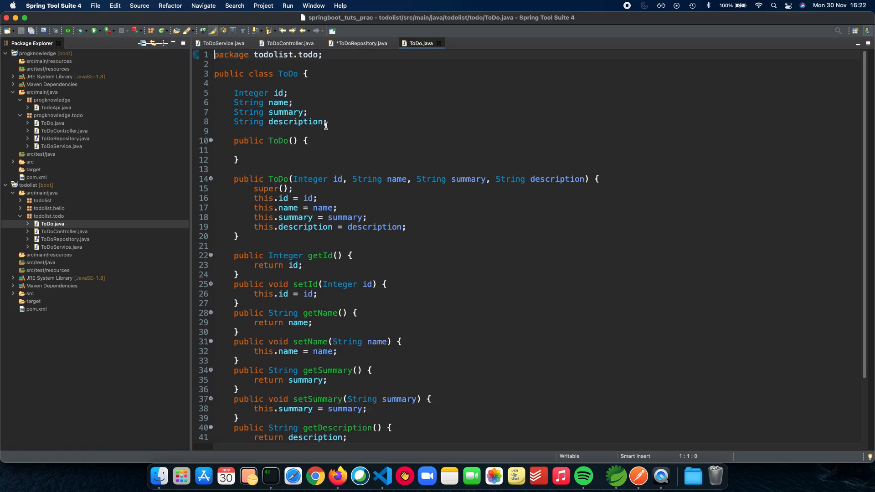
mouse_move(363, 80)
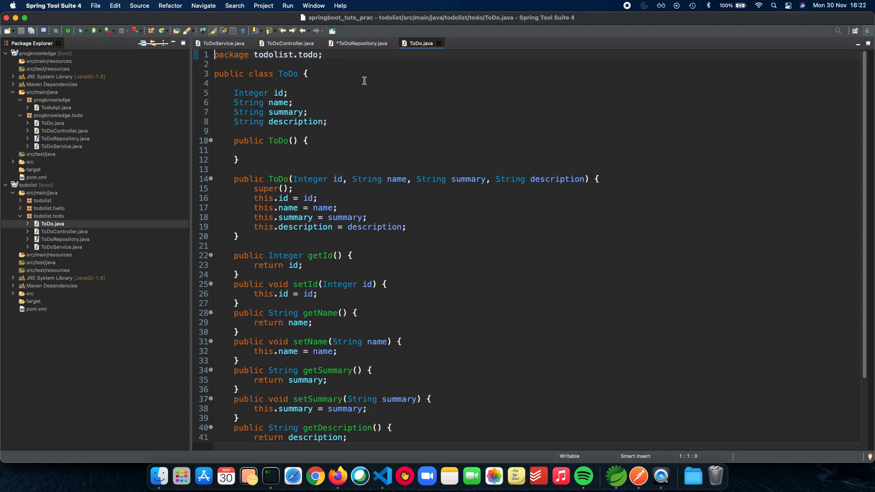
left_click(360, 43)
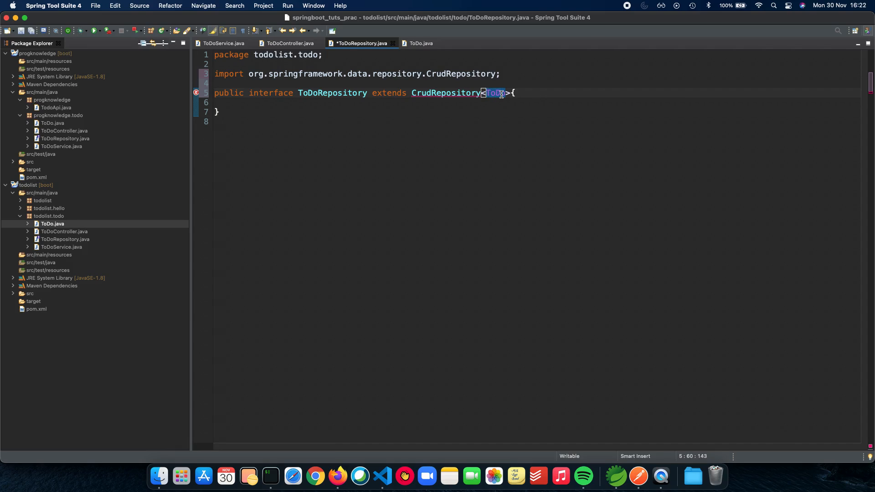
type(",")
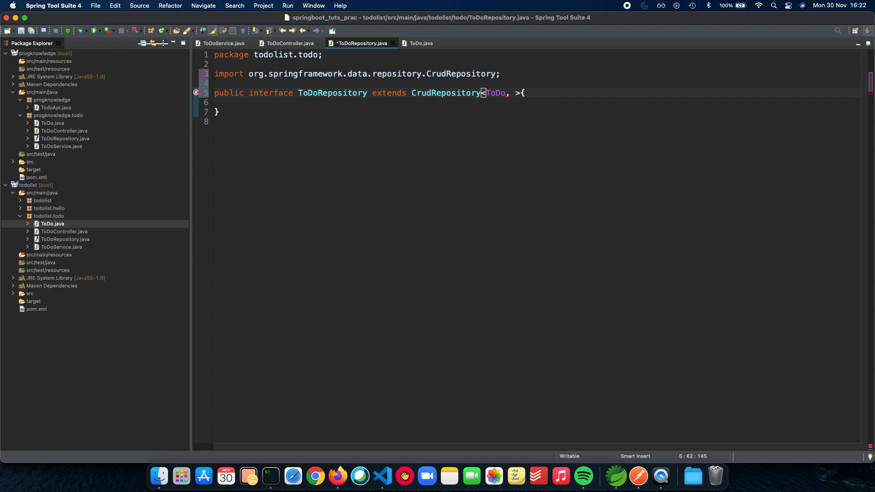
mouse_move(420, 43)
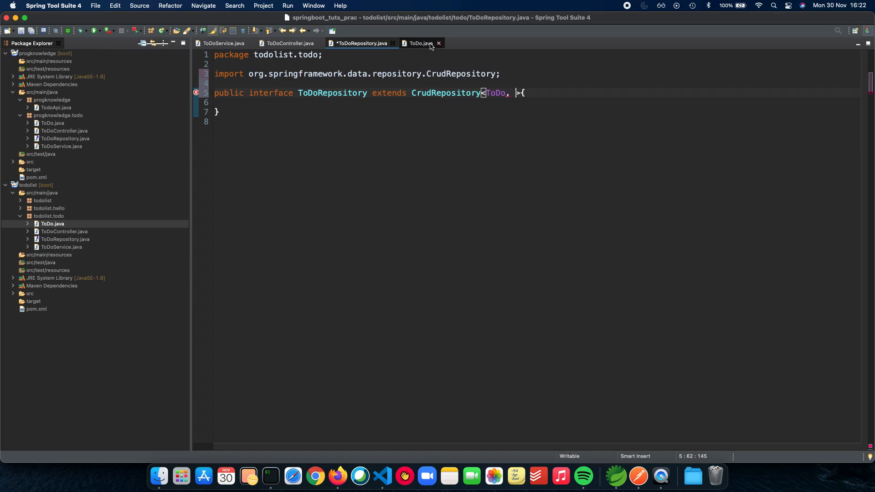
left_click(419, 43)
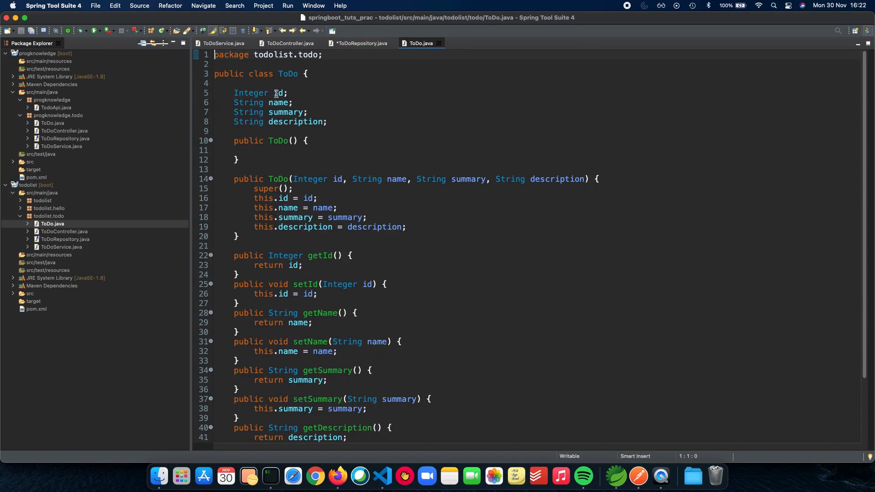
left_click(361, 43)
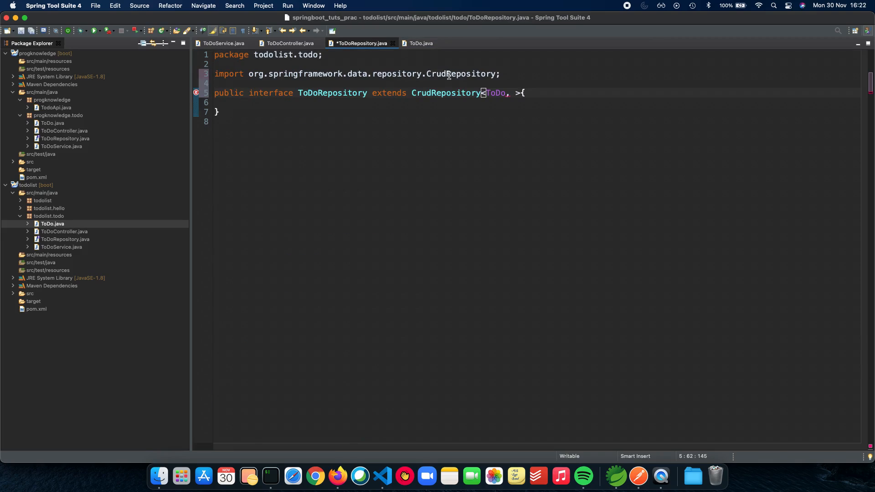
type("Integer")
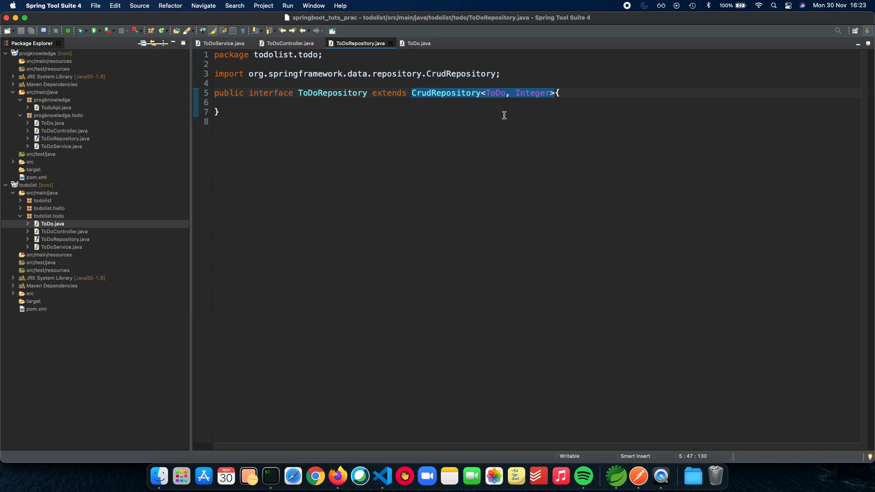
mouse_move(429, 58)
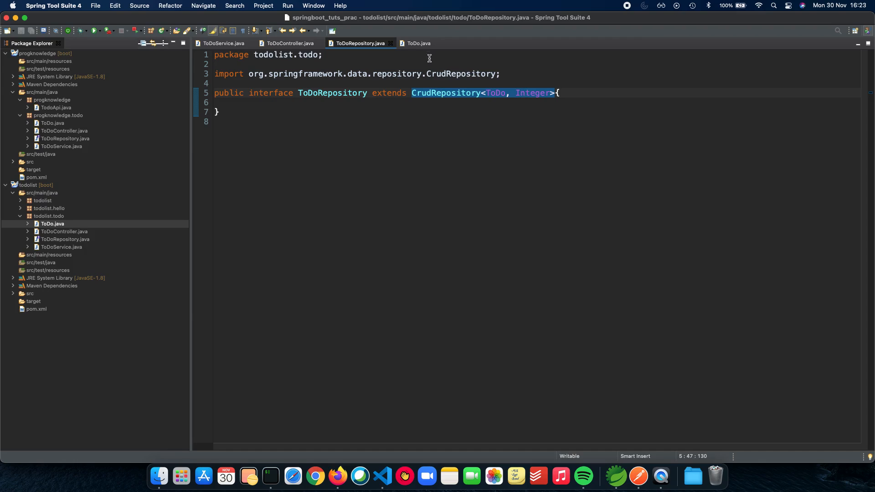
left_click(417, 42)
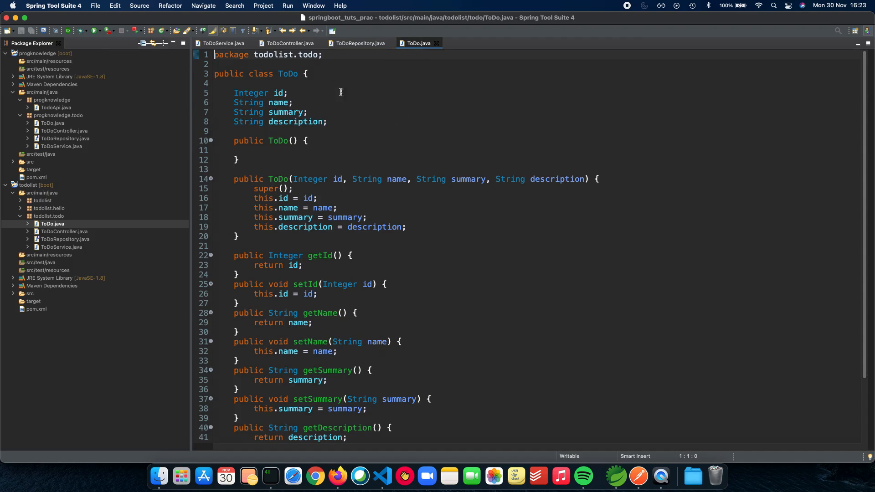
key("Return")
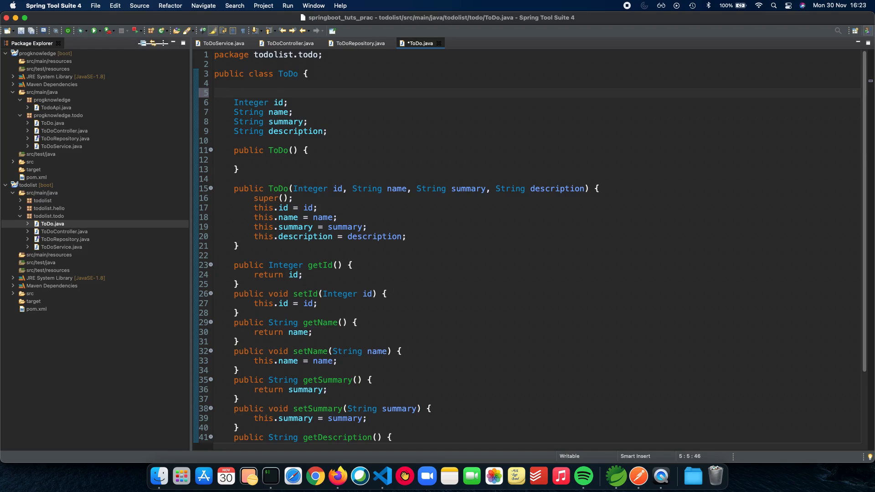
type("@Id")
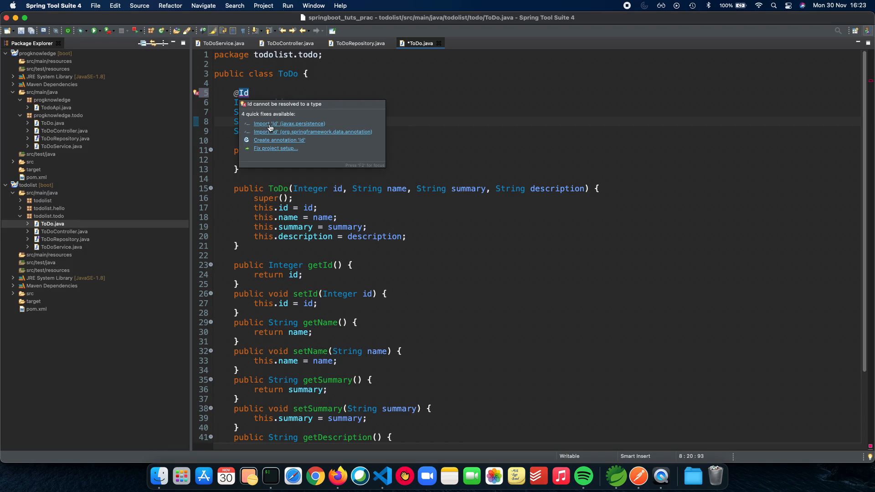
left_click(289, 124)
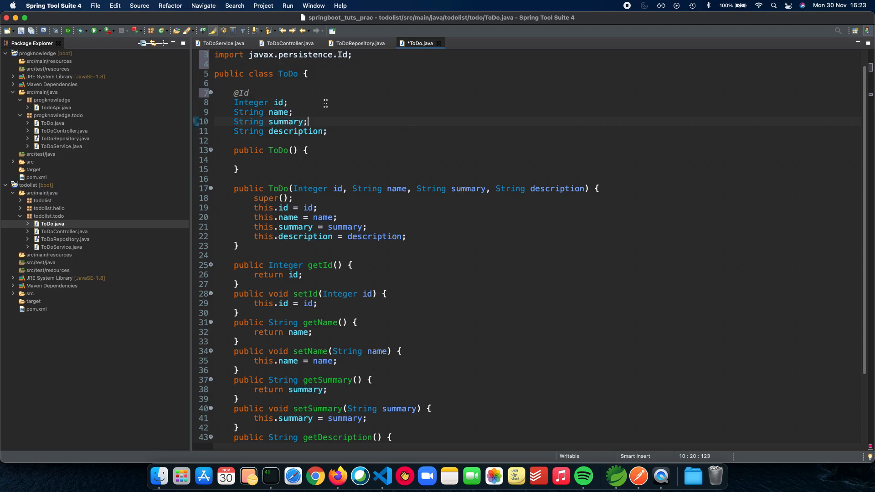
scroll("up", 3)
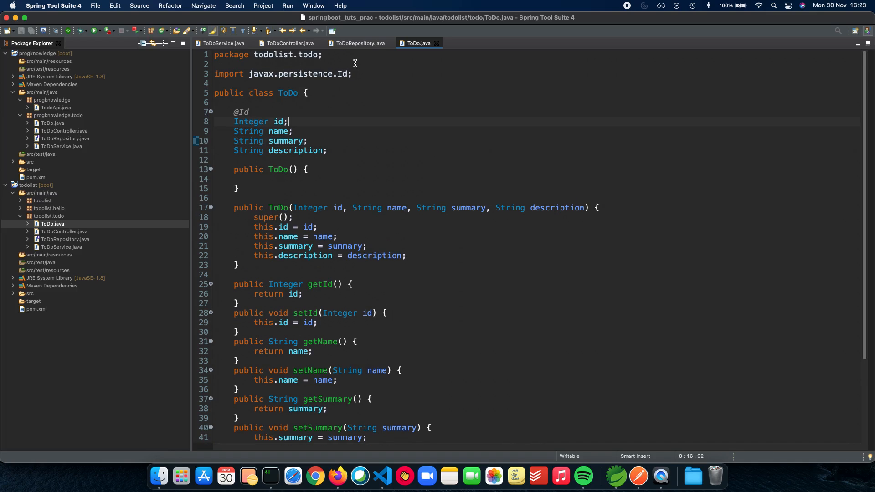
left_click(360, 43)
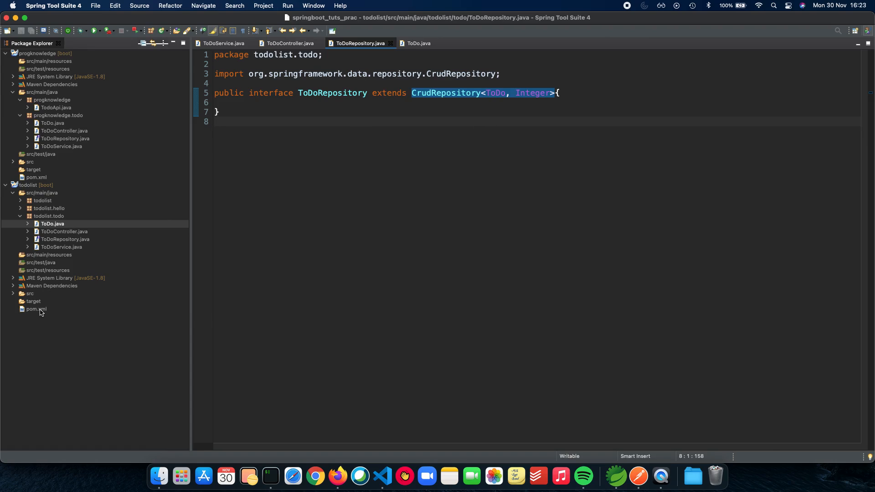
Review the todolist pom.xml's web, JPA and Derby dependencies, then go back to ToDoRepository.java.
left_click(37, 309)
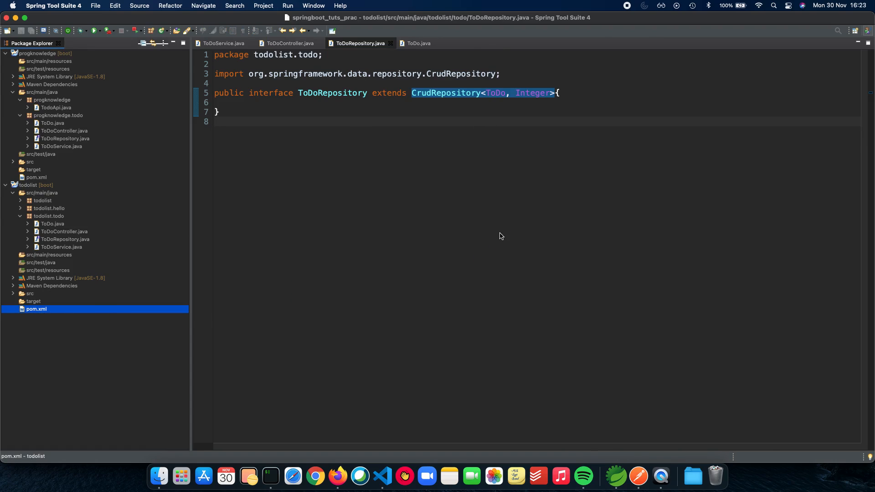
double_click(36, 309)
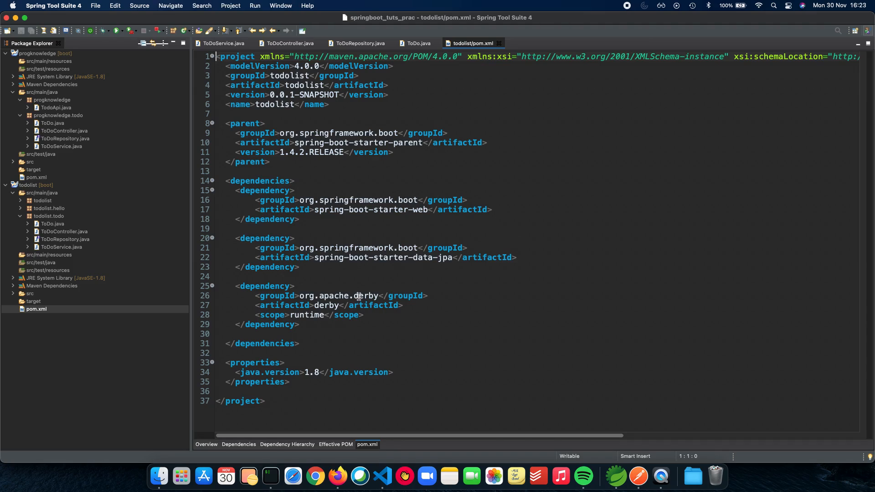
mouse_move(378, 271)
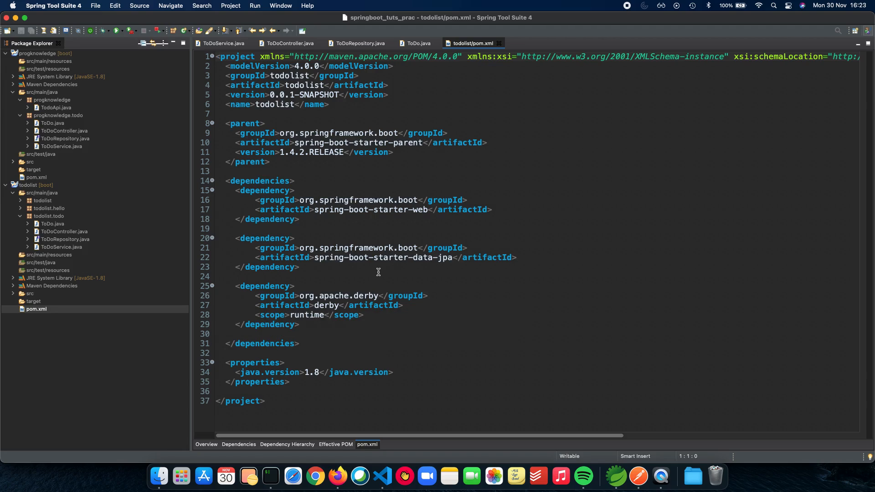
mouse_move(314, 253)
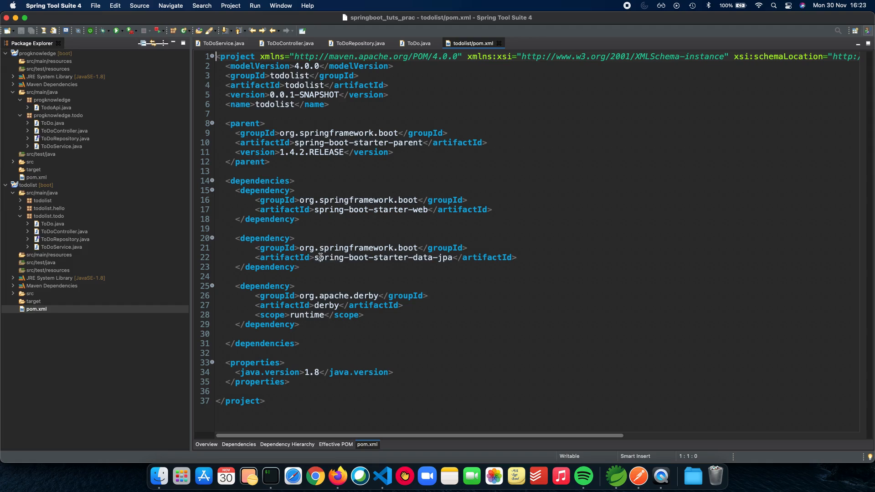
mouse_move(418, 118)
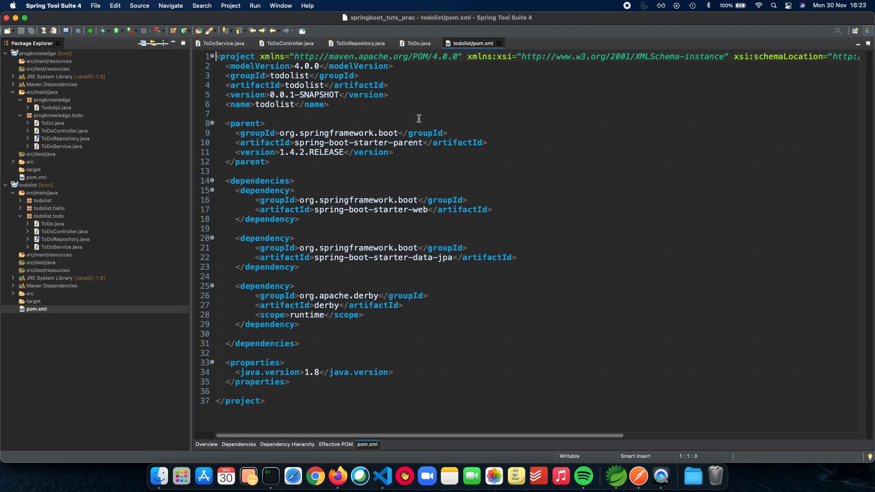
left_click(360, 43)
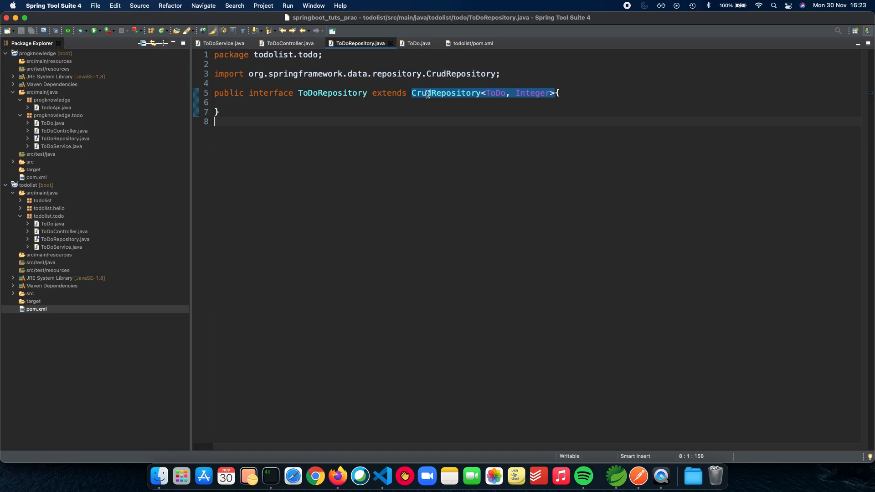
mouse_move(445, 93)
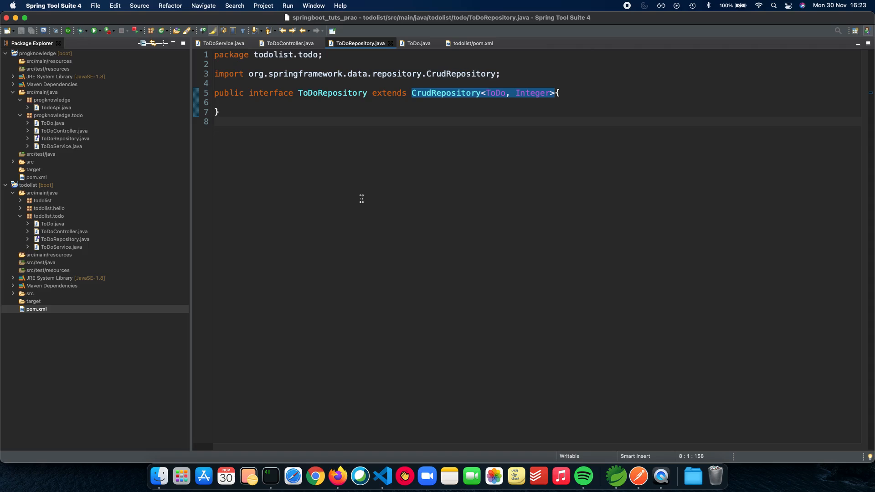
mouse_move(442, 93)
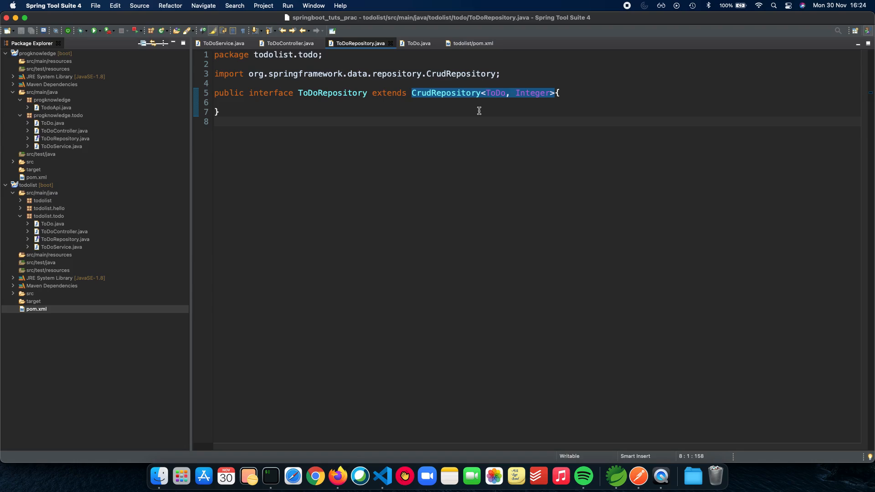
left_click(499, 92)
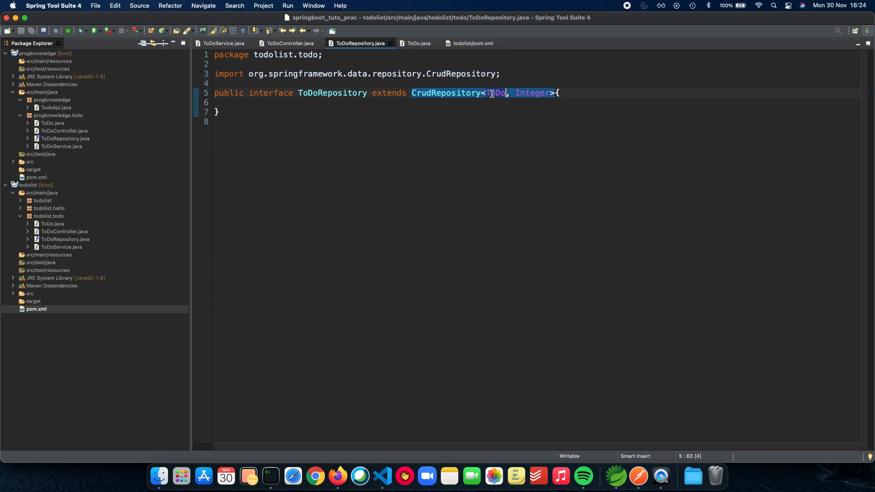
left_click(418, 43)
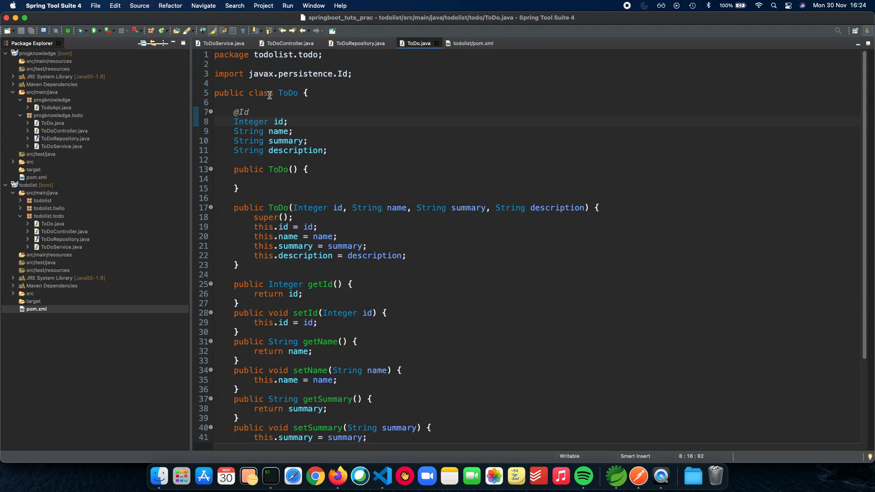
left_click(360, 43)
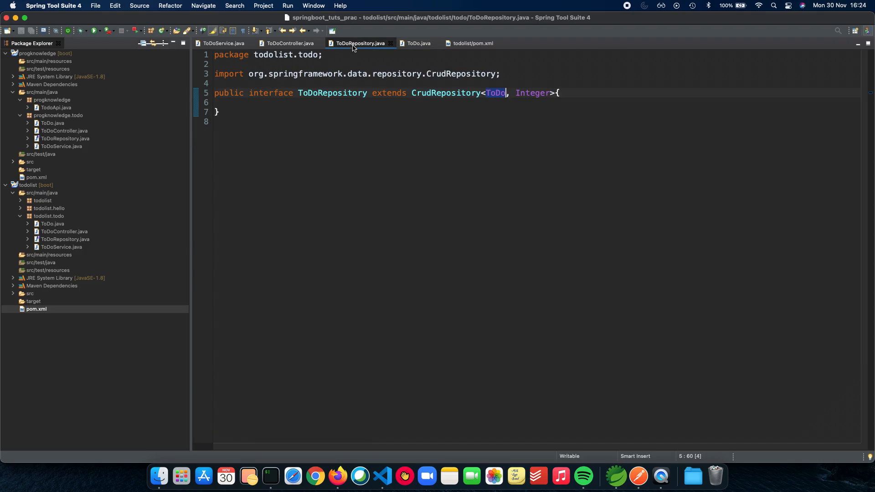
double_click(532, 92)
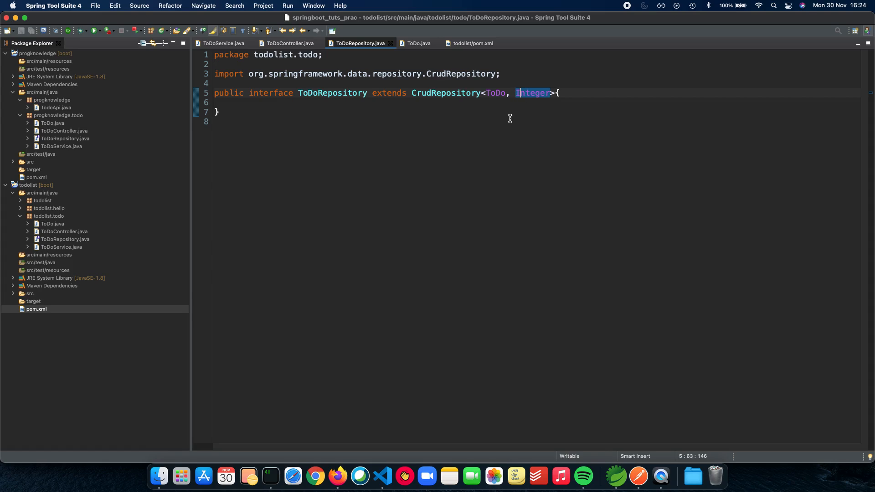
mouse_move(461, 96)
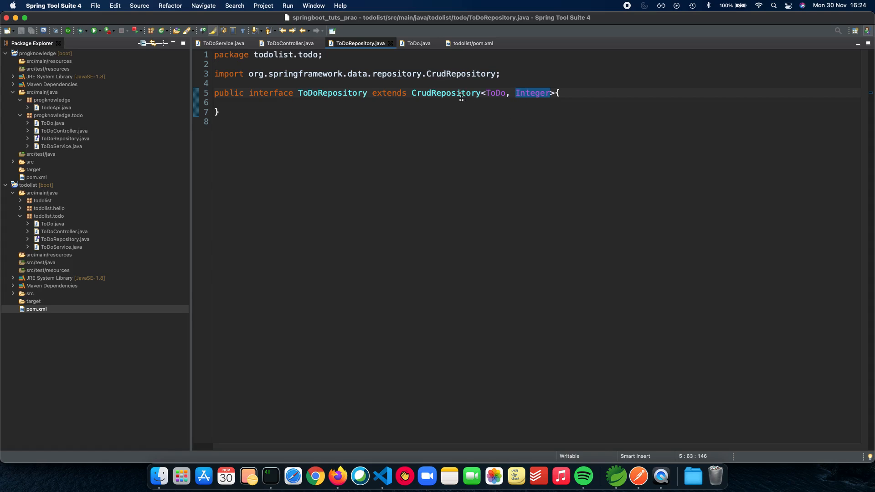
left_click(417, 43)
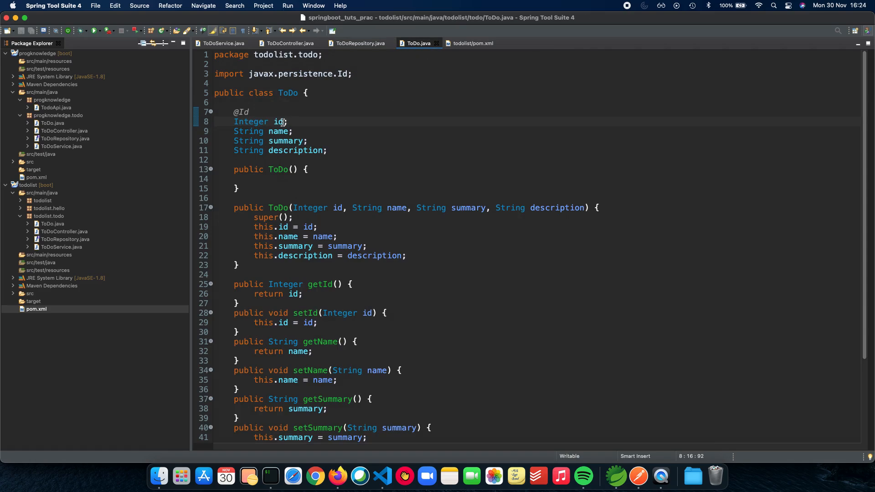
double_click(281, 122)
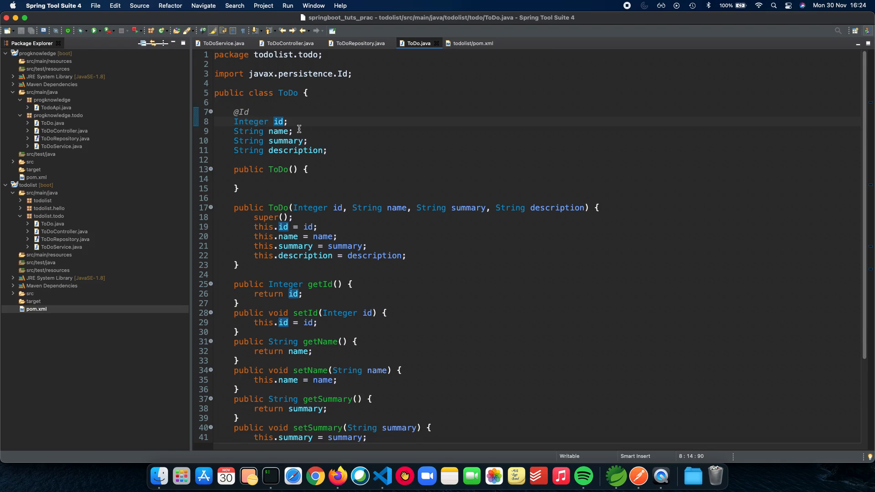
mouse_move(240, 111)
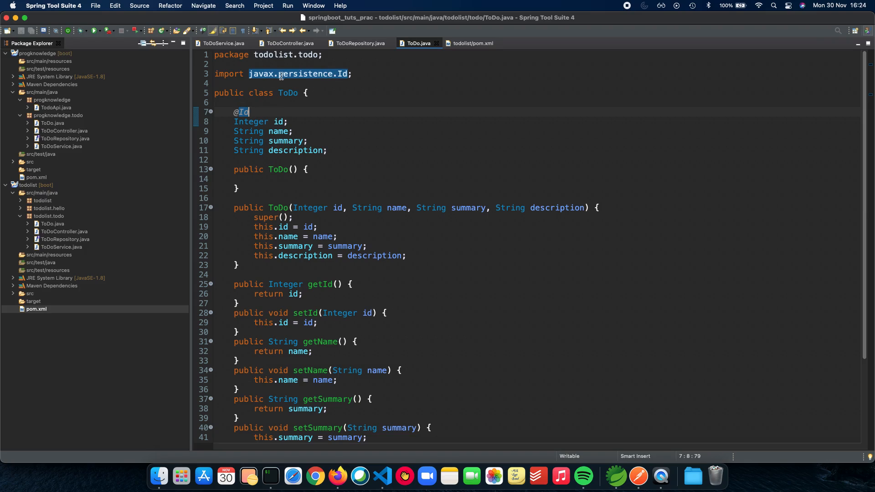
mouse_move(384, 80)
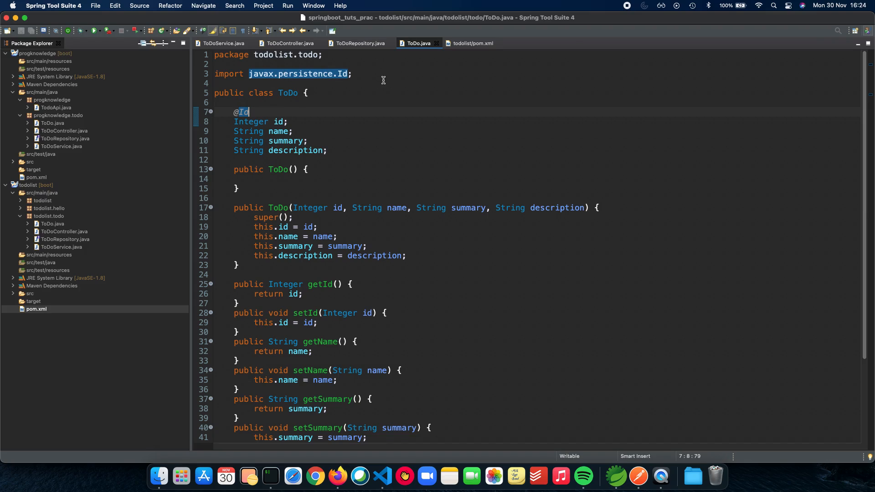
mouse_move(251, 114)
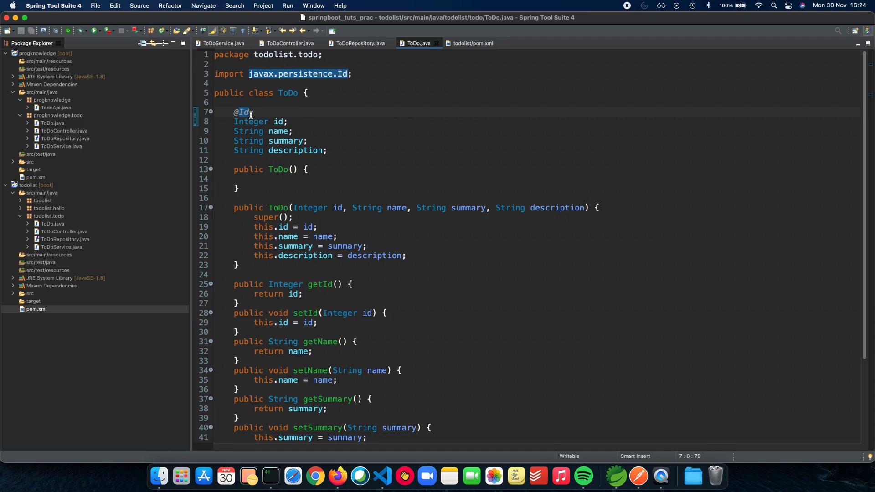
left_click(360, 43)
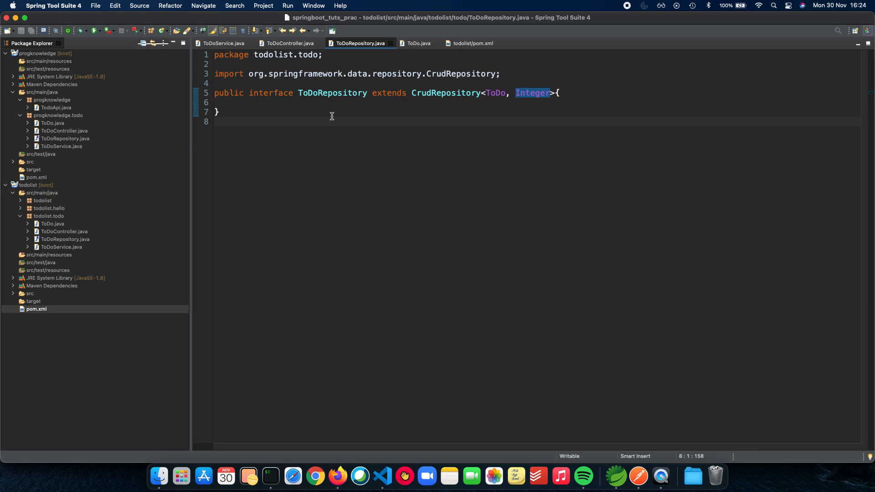
mouse_move(362, 121)
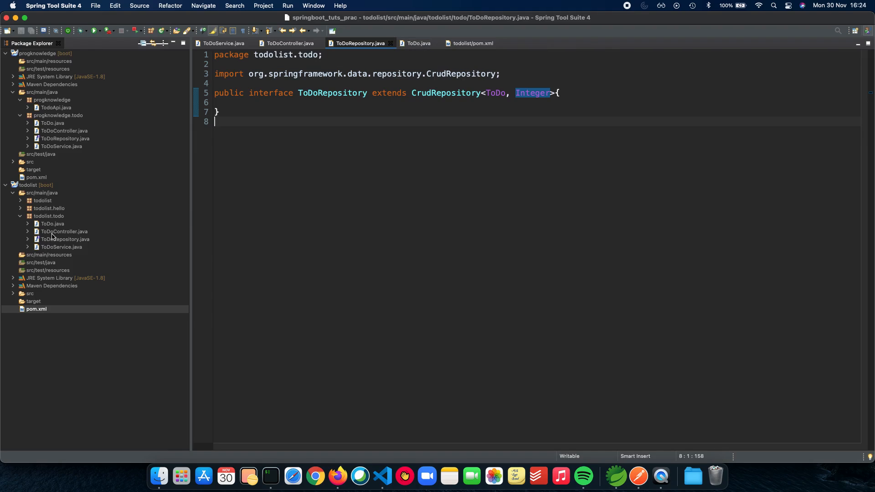
Open ToDoService.java to view its in-memory ToDo list and CRUD methods.
left_click(61, 246)
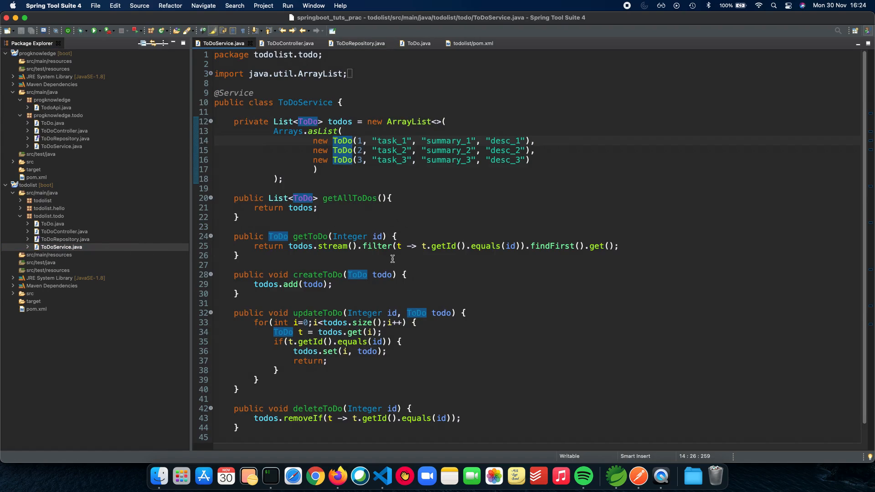
mouse_move(361, 92)
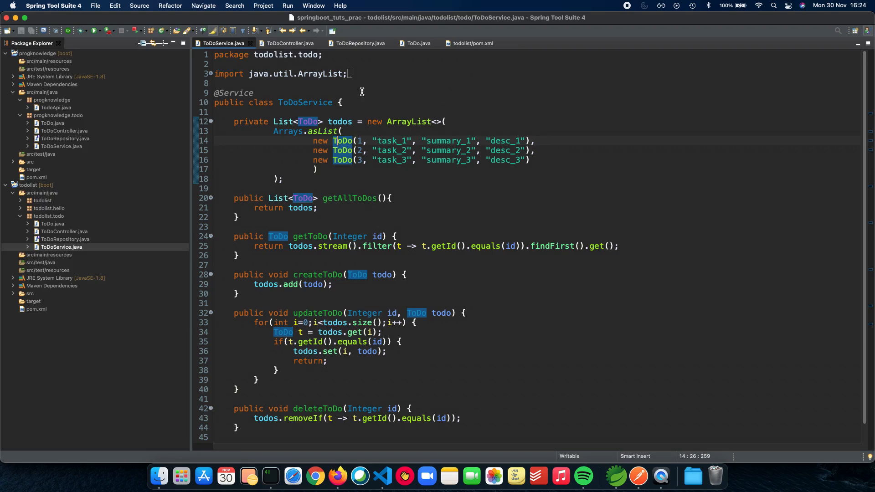
mouse_move(373, 90)
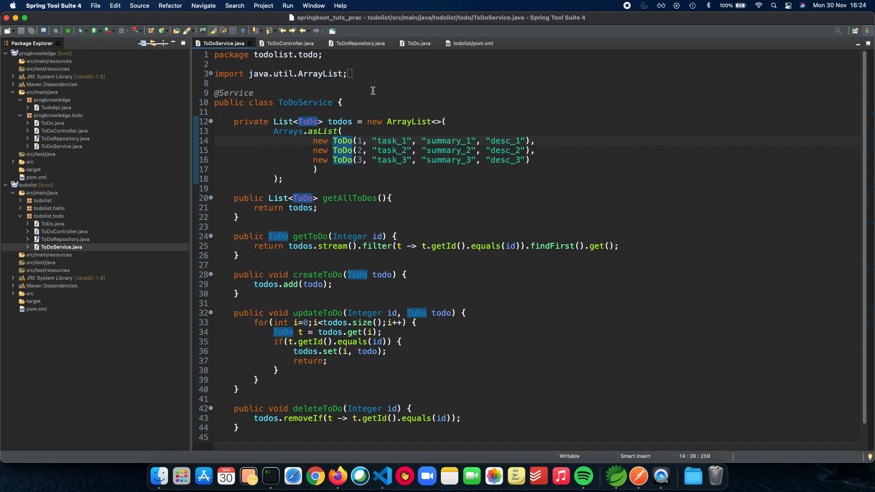
mouse_move(363, 93)
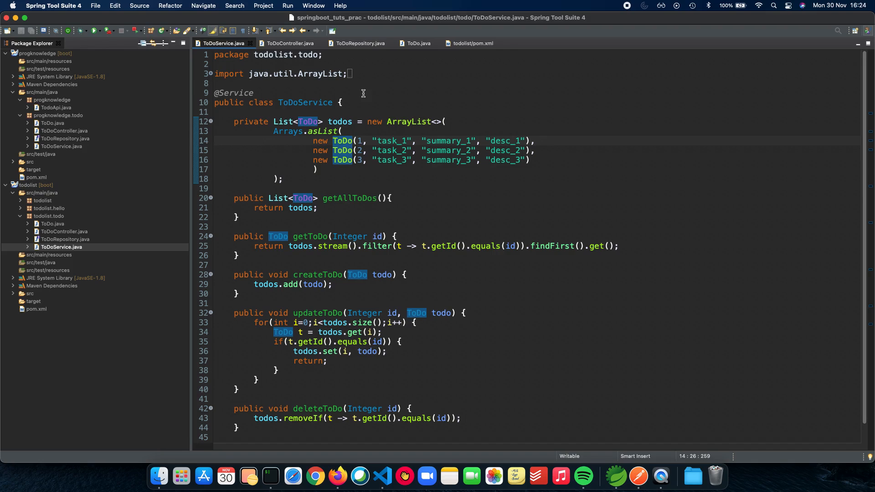
mouse_move(477, 113)
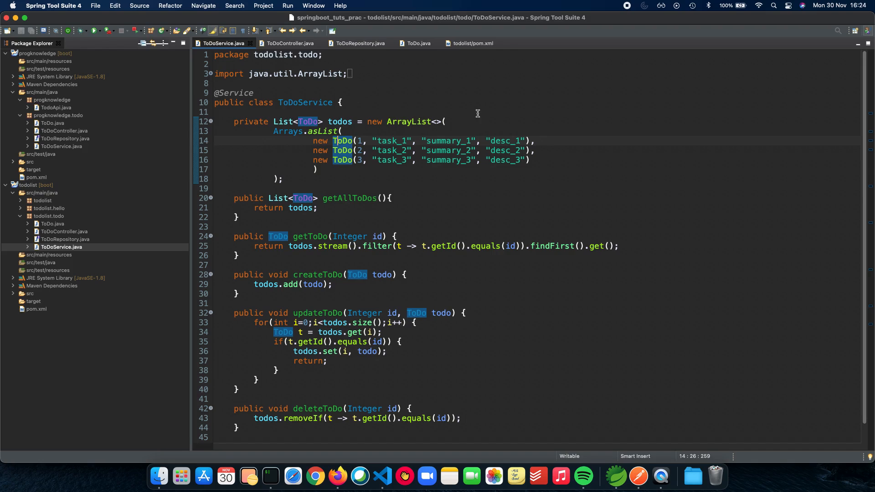
mouse_move(630, 20)
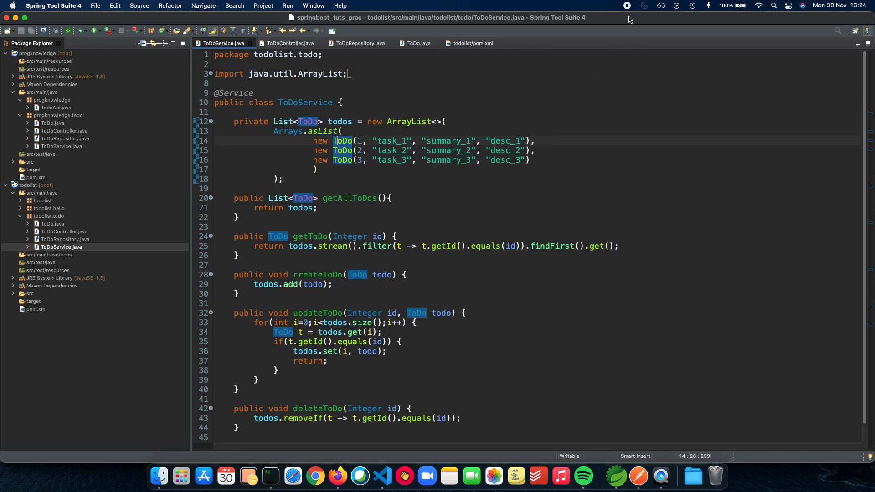